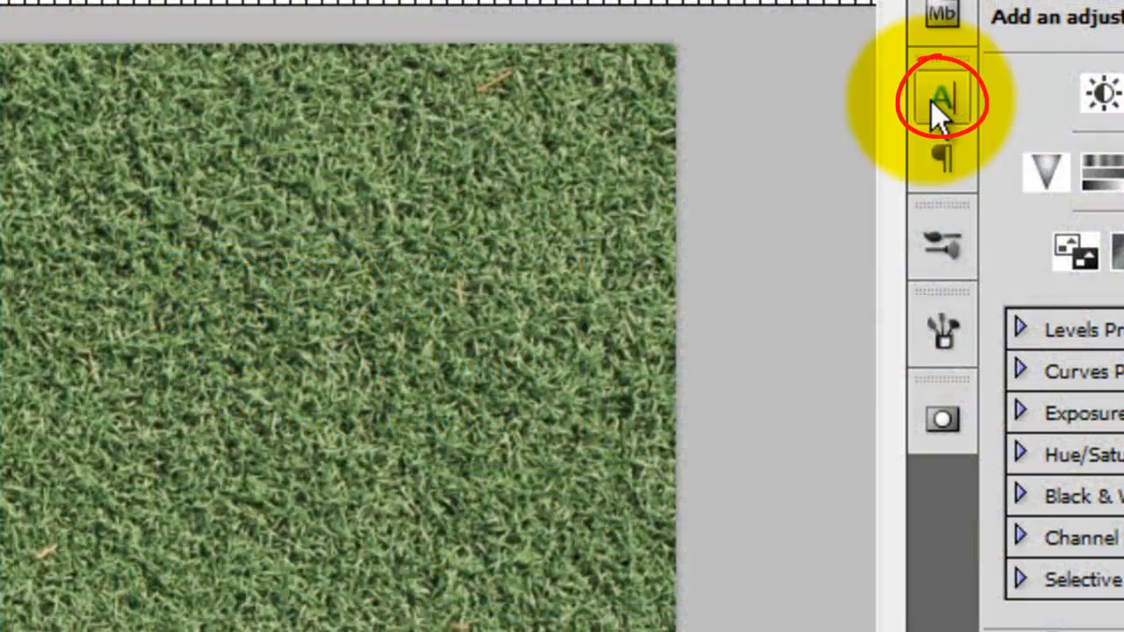
# Set the type to centre alignment in the Paragraph panel.
pyautogui.click(937, 93)
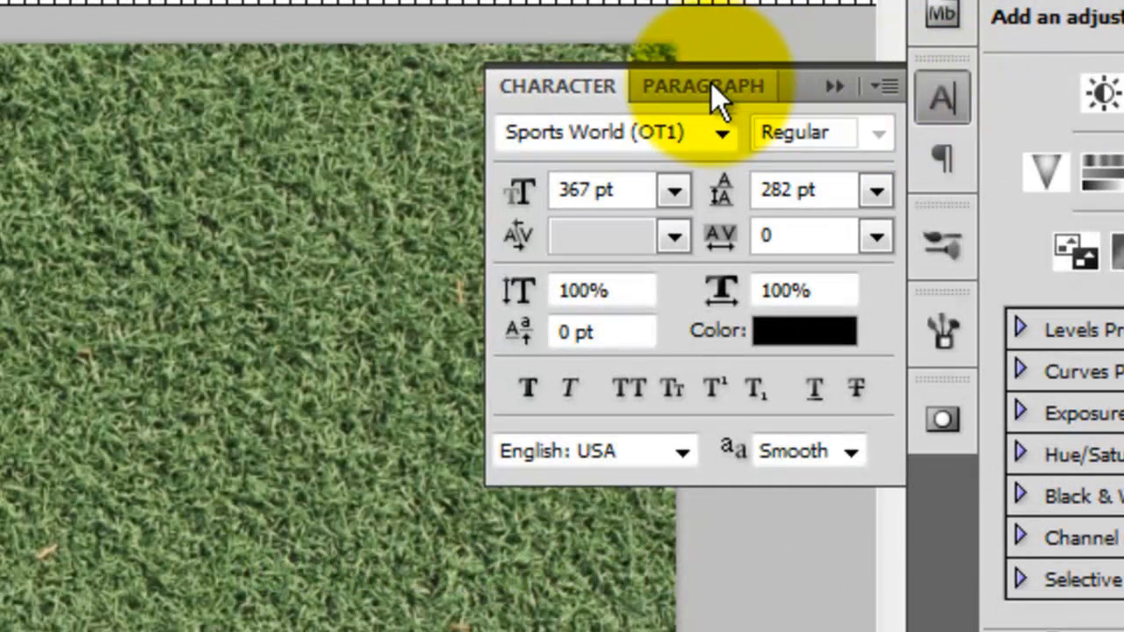
pyautogui.click(702, 86)
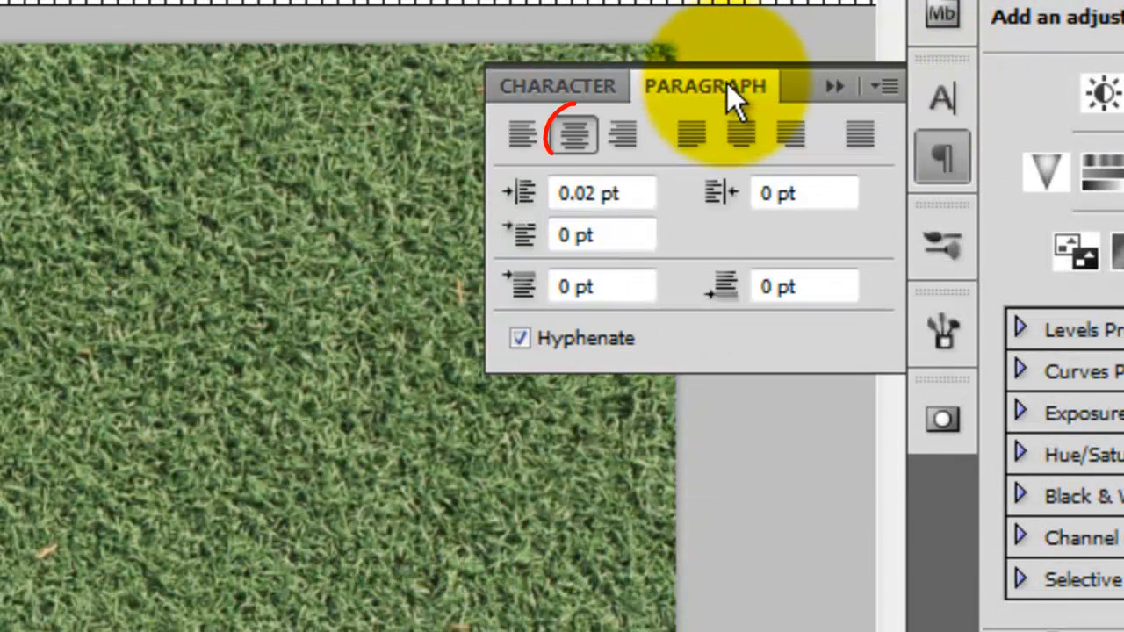
pyautogui.click(558, 86)
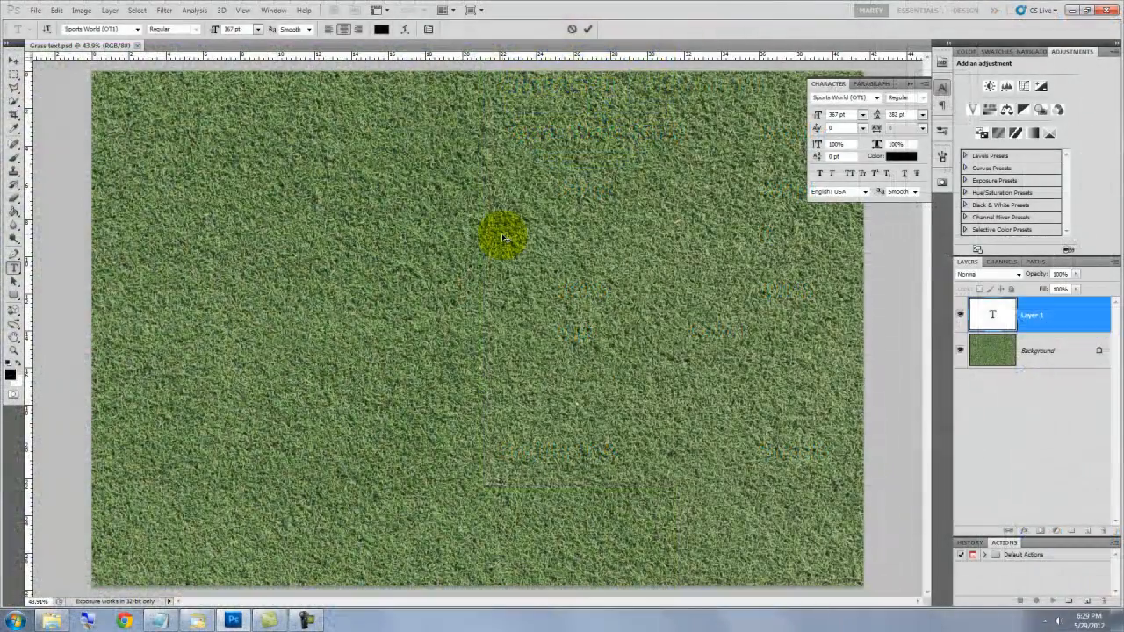
# Type 'BEST GOLFER IN THE WORLD' on the text layer.
pyautogui.write('BEST GOLFER I')
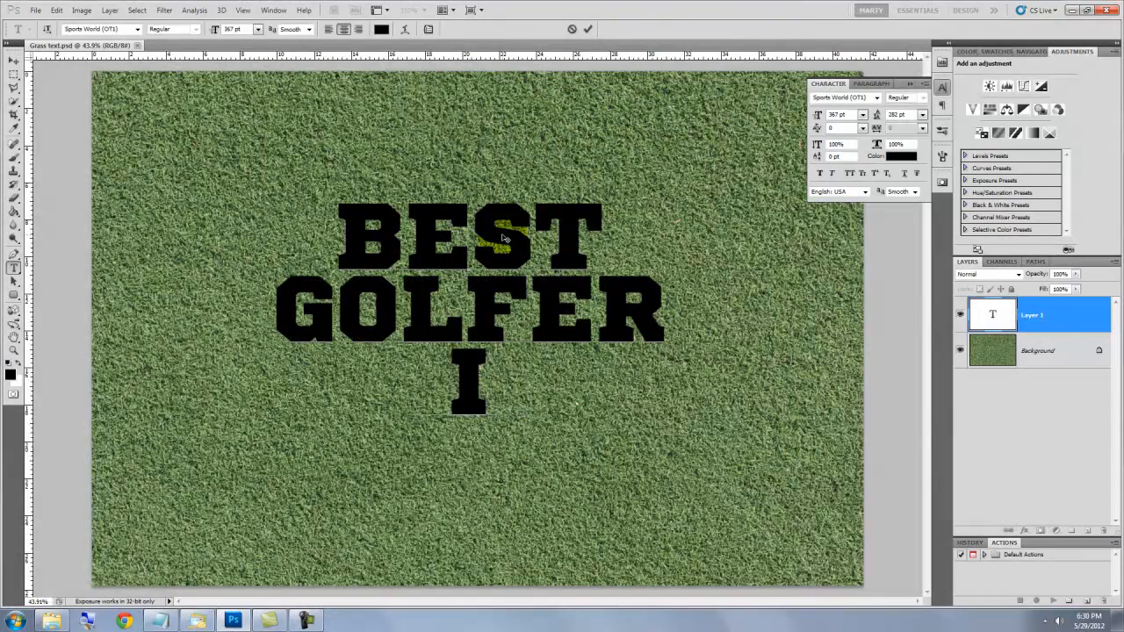
pyautogui.write('N THE WORLD')
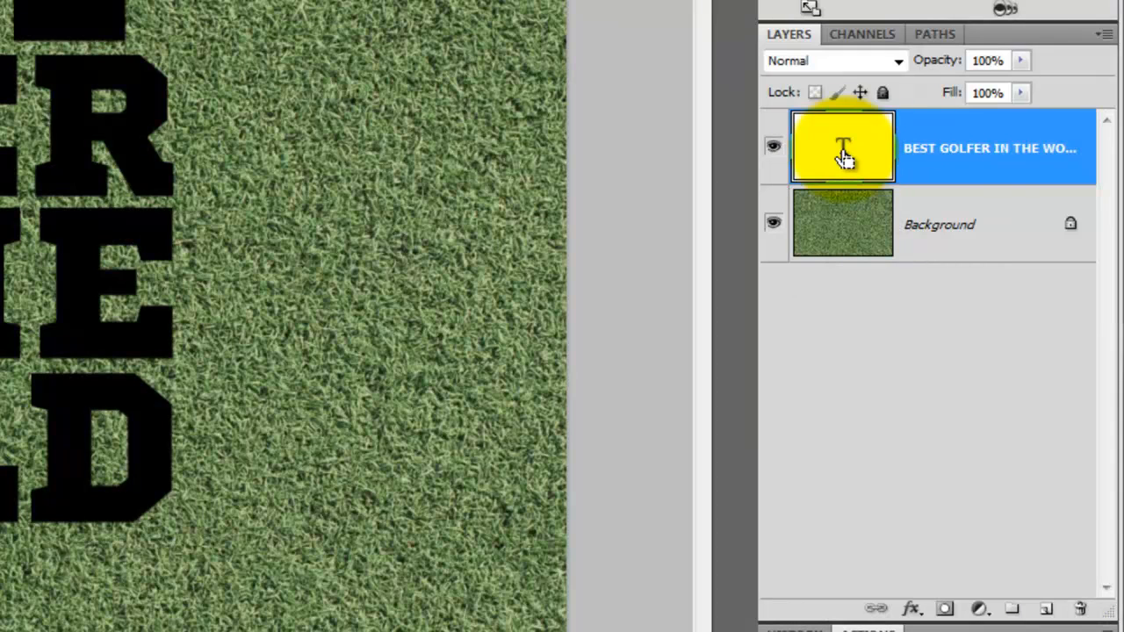
# Load the lettering as a selection and fill it with yellow #fcff00 on a new layer.
pyautogui.click(841, 149)
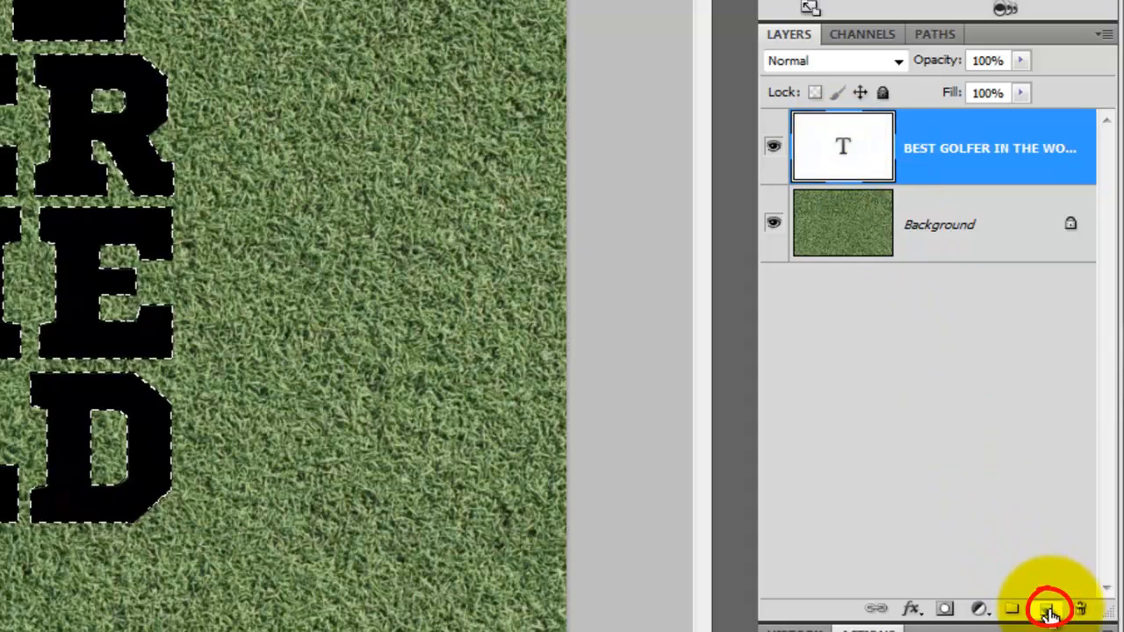
pyautogui.click(1043, 607)
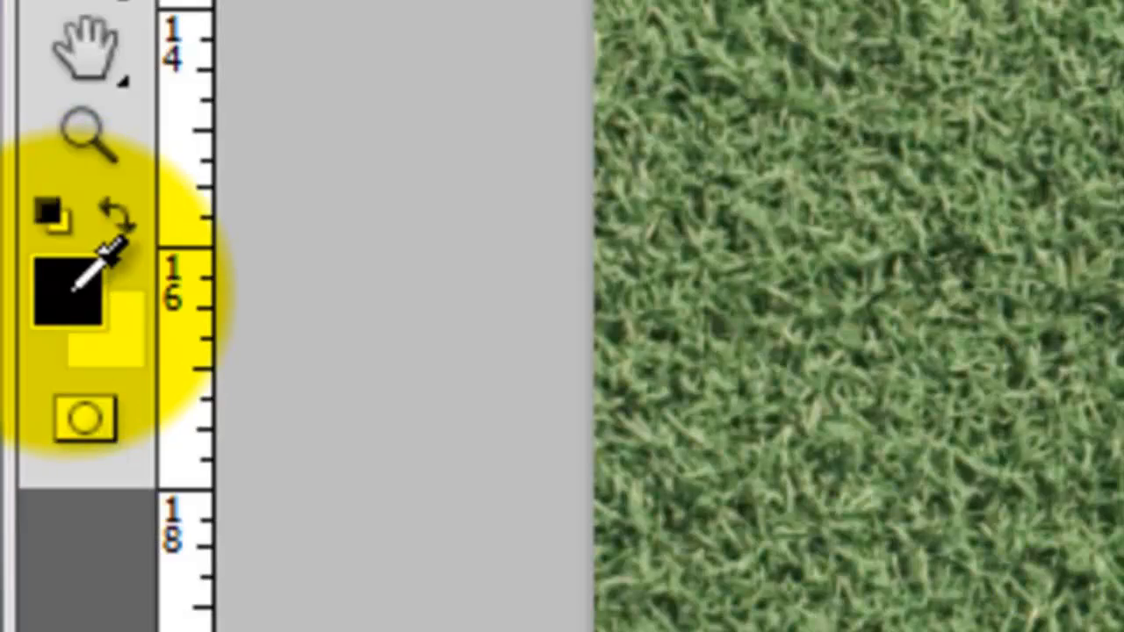
pyautogui.click(66, 290)
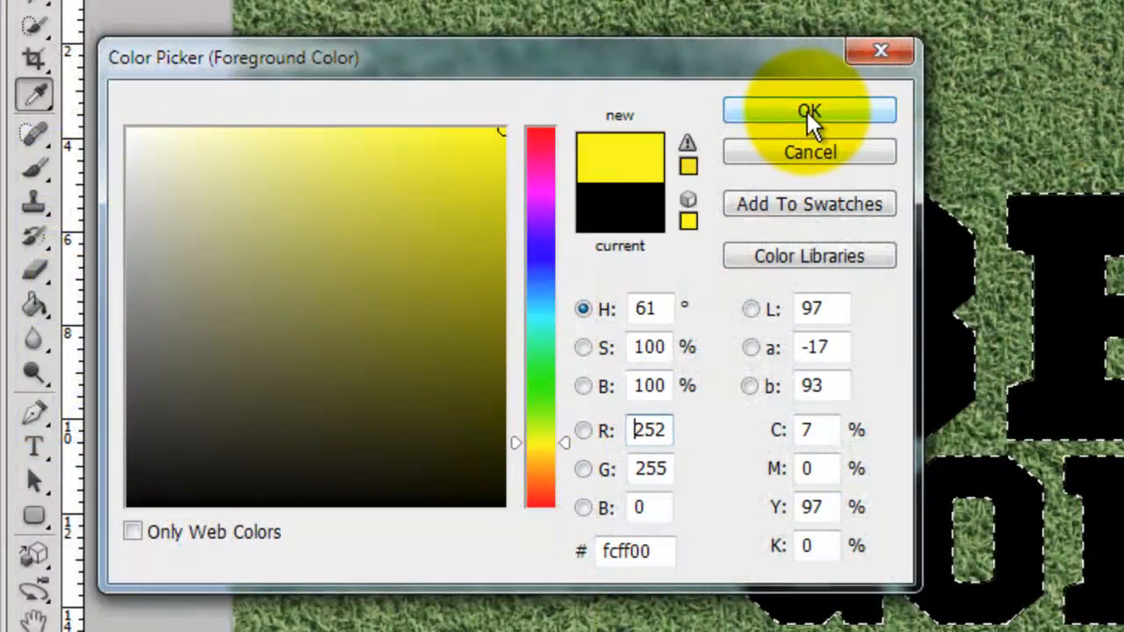
pyautogui.click(810, 110)
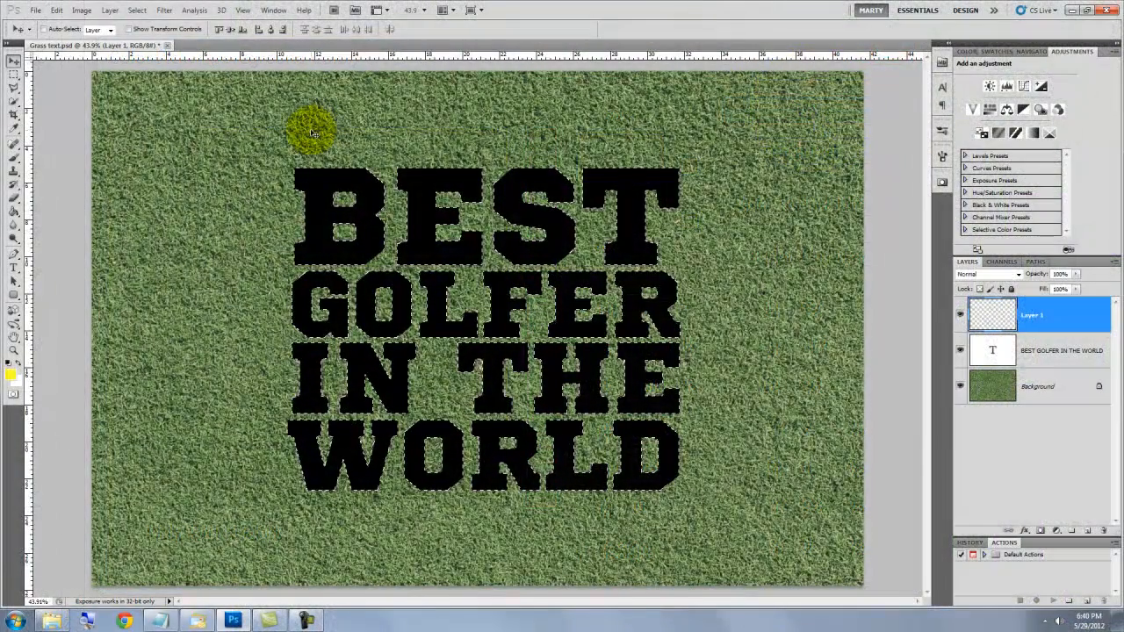
pyautogui.press('alt+Delete')
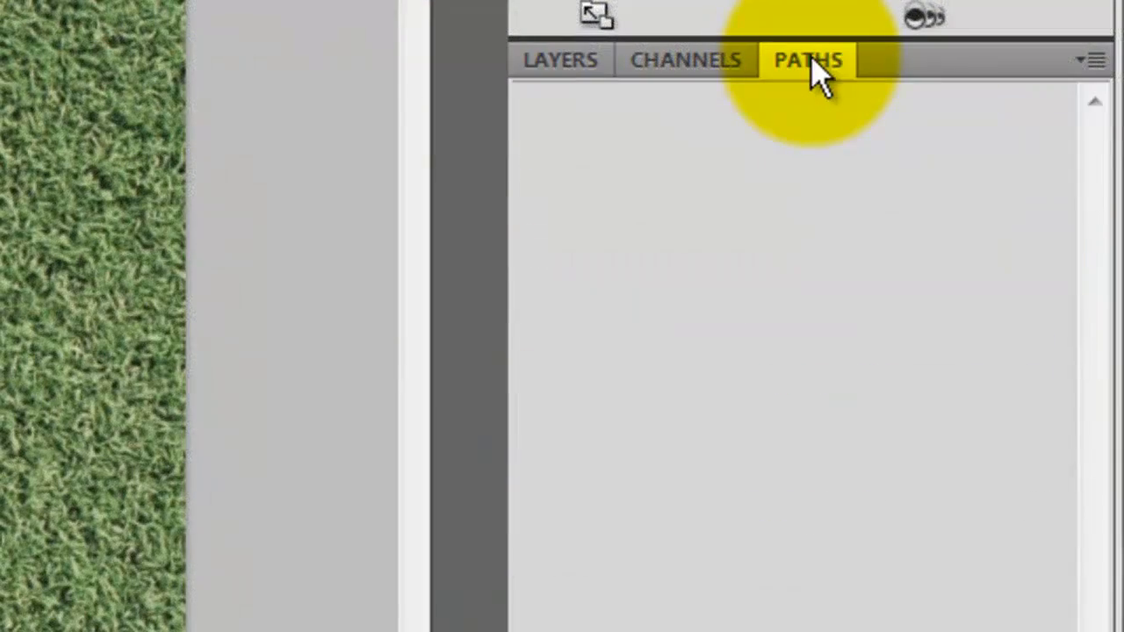
pyautogui.moveTo(1089, 60)
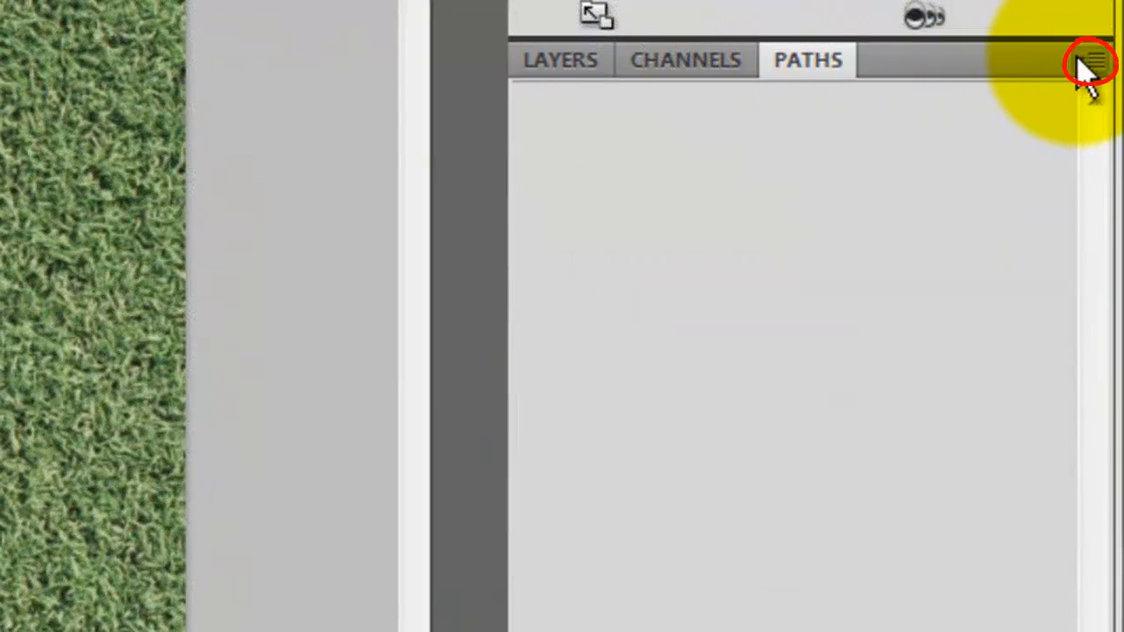
# Convert the letter selection into a work path with 0.5 pixel tolerance.
pyautogui.click(1093, 57)
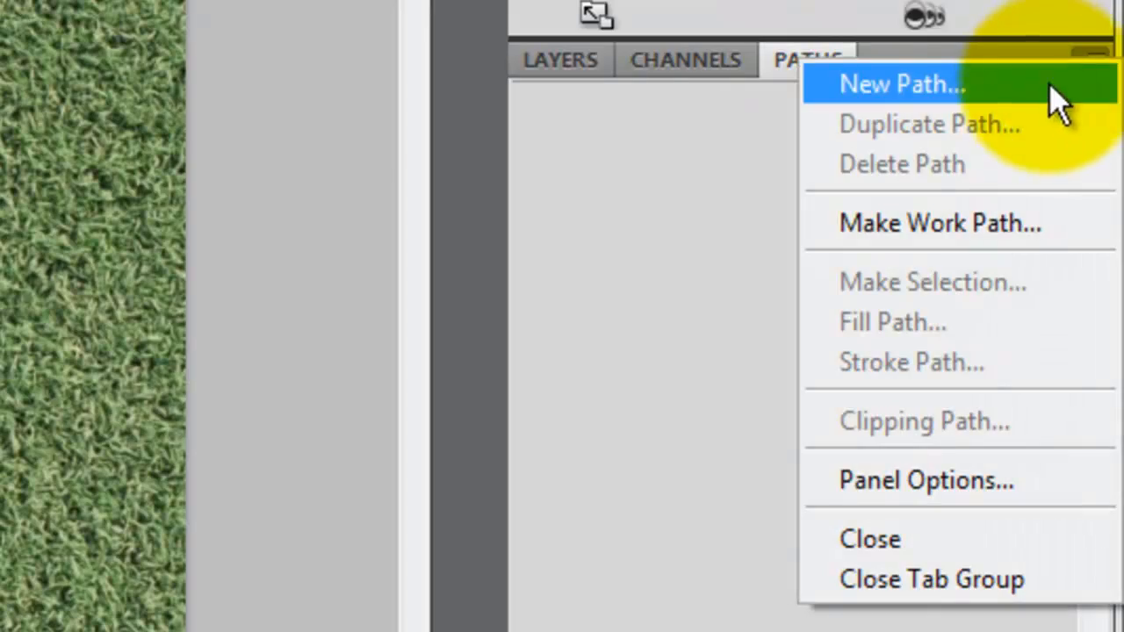
pyautogui.click(938, 222)
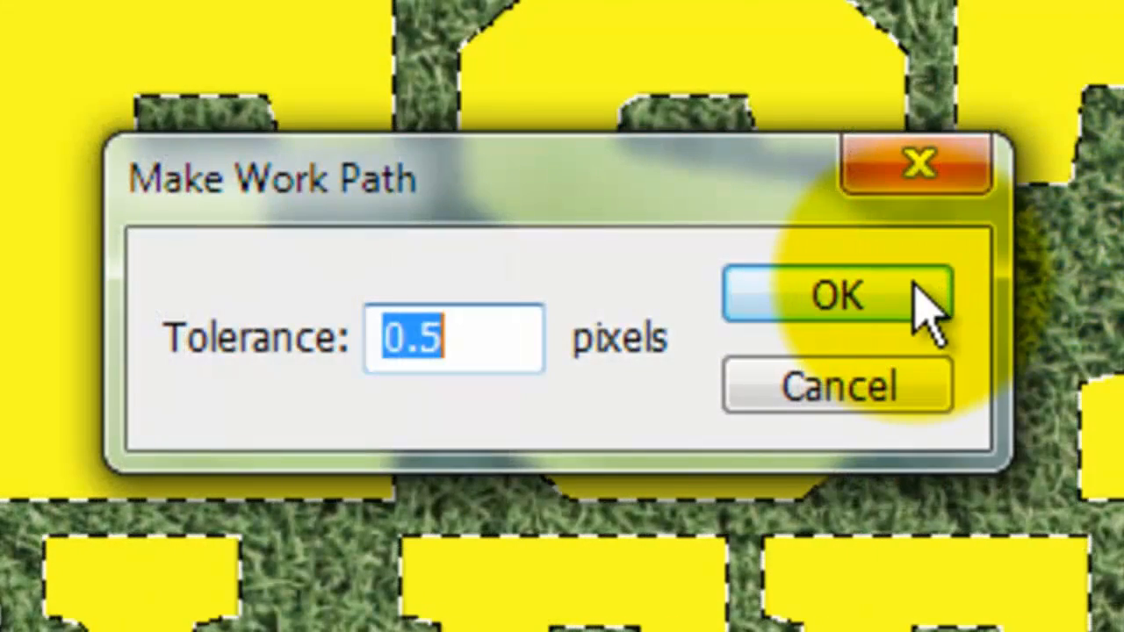
pyautogui.click(839, 295)
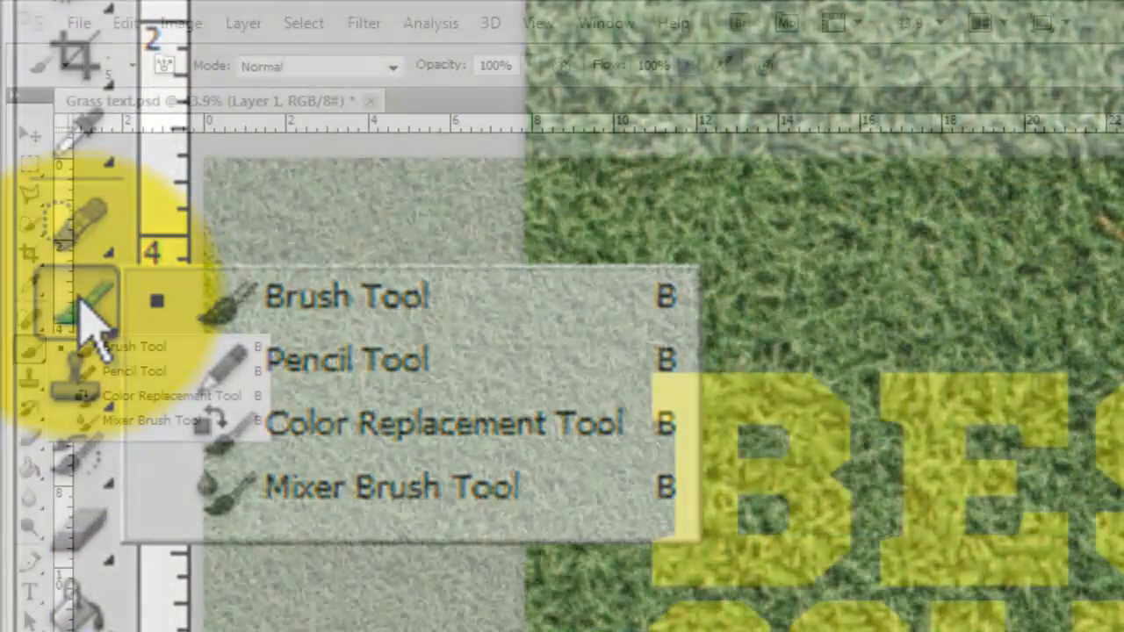
# Load the Assorted Brushes set and pick the 36 px grass-blade brush tip.
pyautogui.click(345, 296)
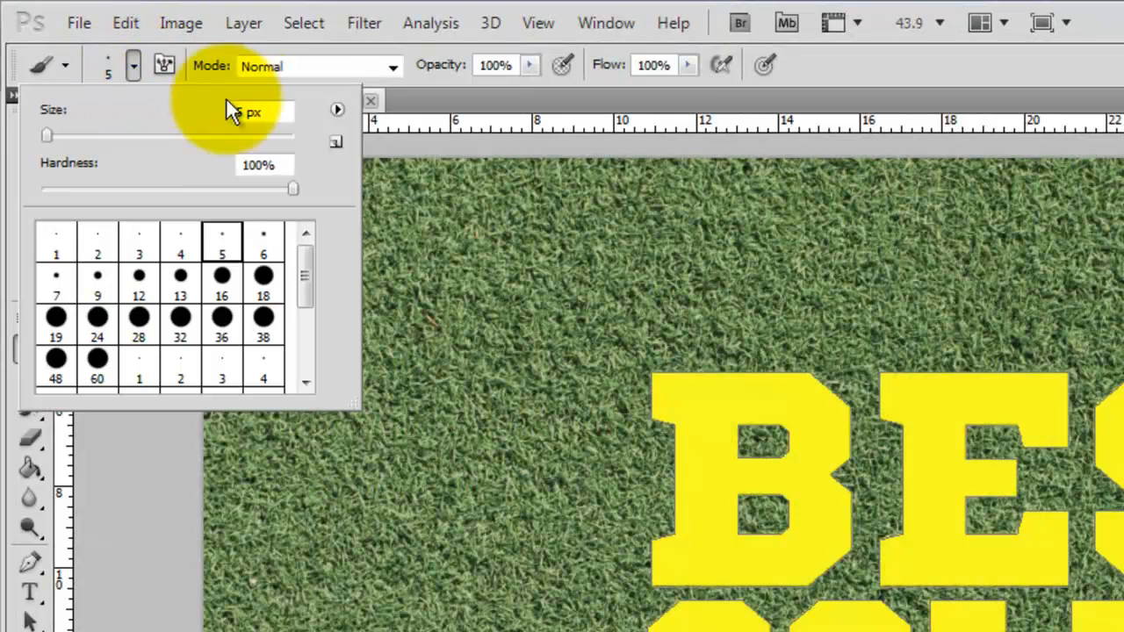
pyautogui.click(337, 109)
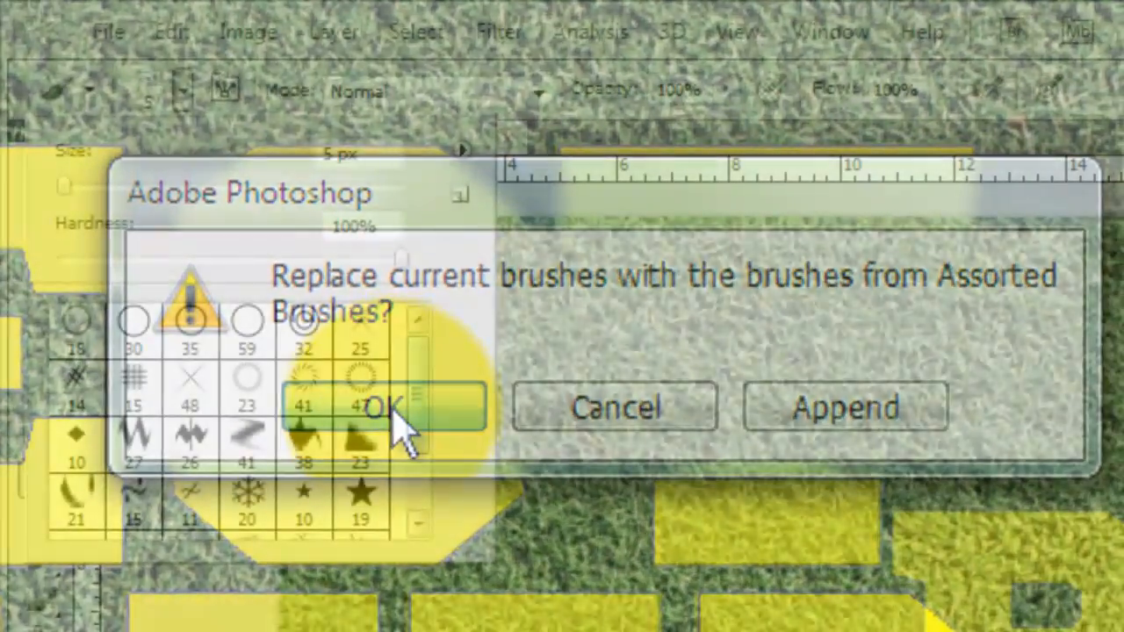
pyautogui.click(387, 408)
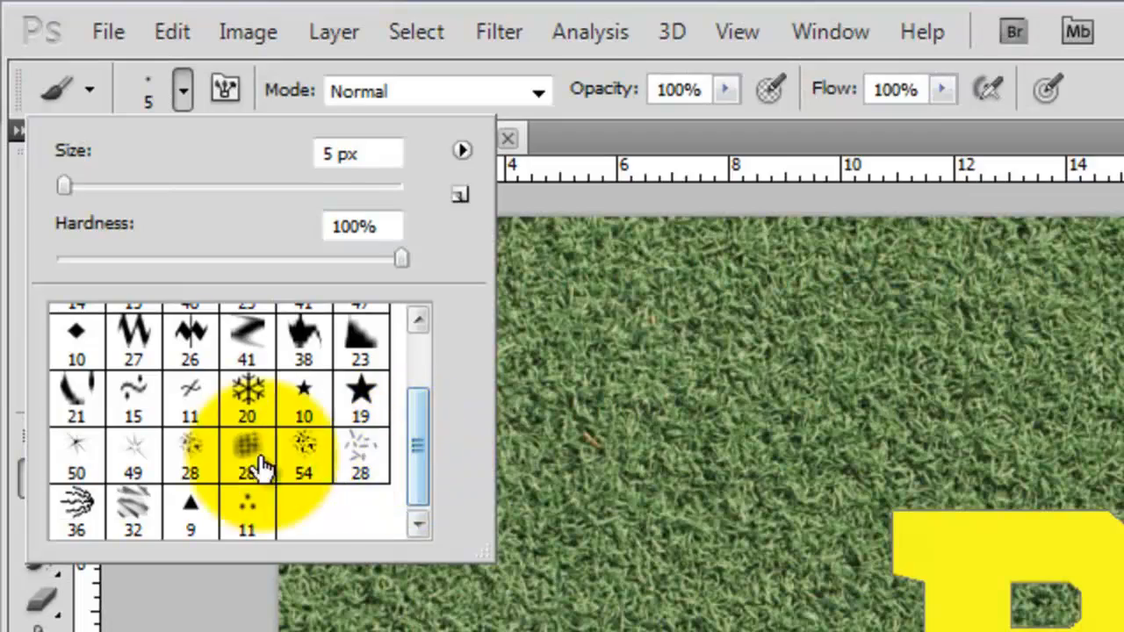
pyautogui.click(75, 513)
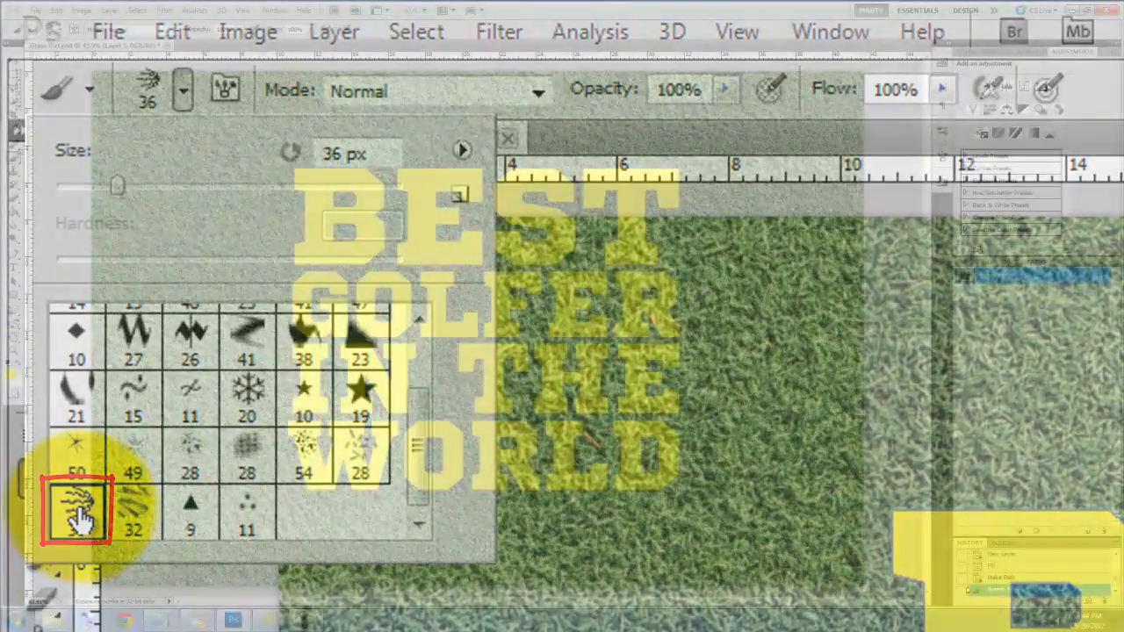
pyautogui.press('f5')
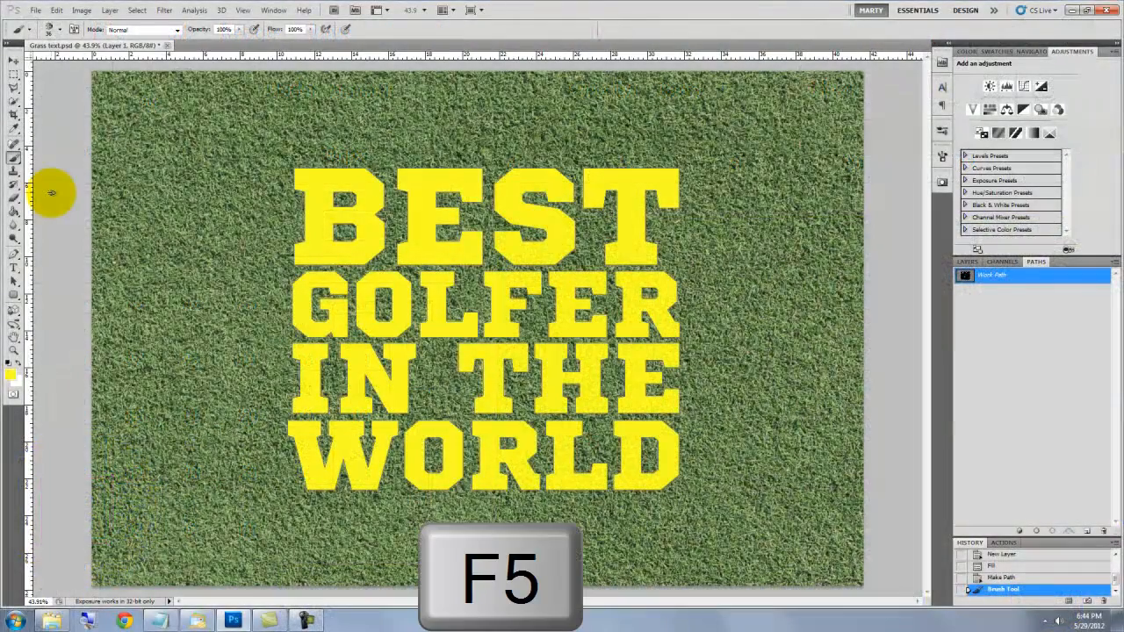
# Set the grass brush spacing to 67% and its size to 32 px.
pyautogui.press('F5')
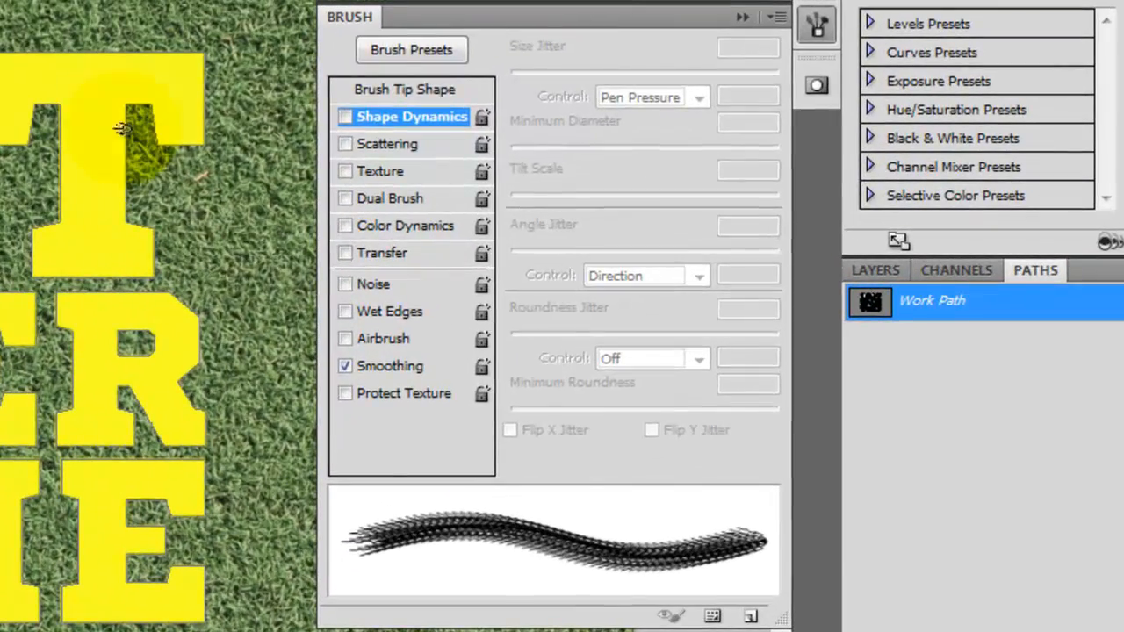
pyautogui.click(409, 88)
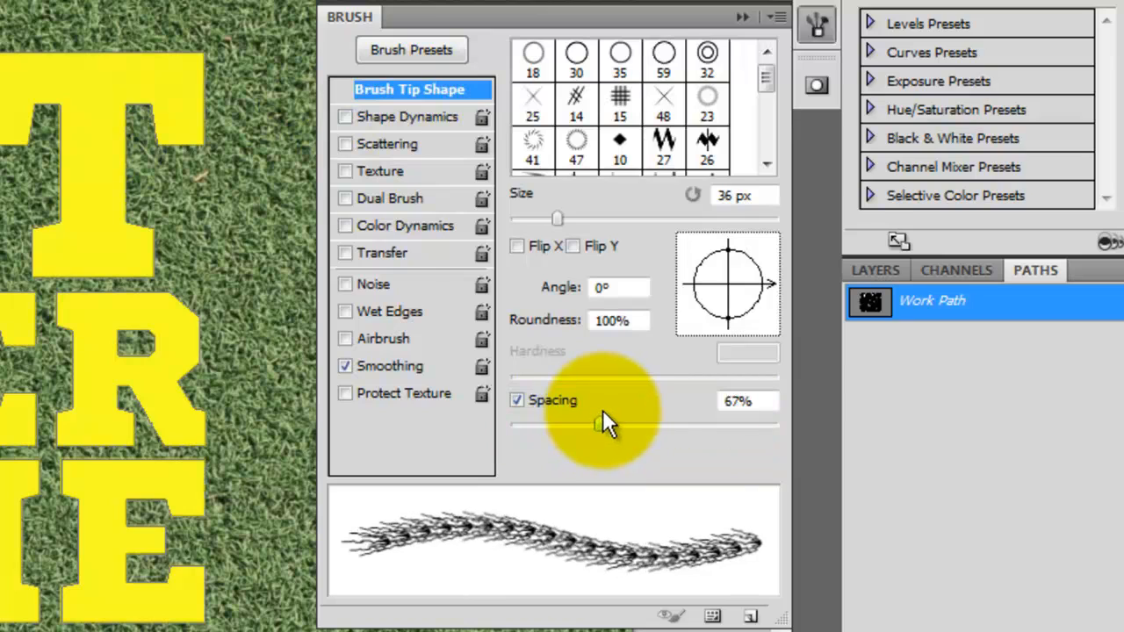
pyautogui.moveTo(557, 219); pyautogui.dragTo(552, 218)
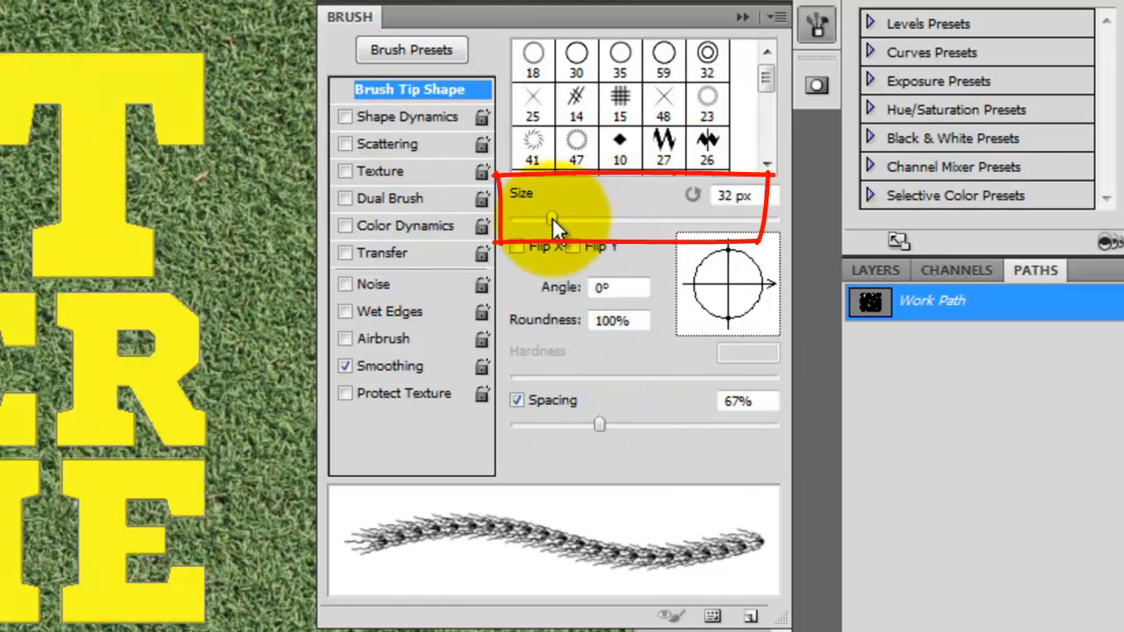
pyautogui.moveTo(553, 220); pyautogui.dragTo(547, 219)
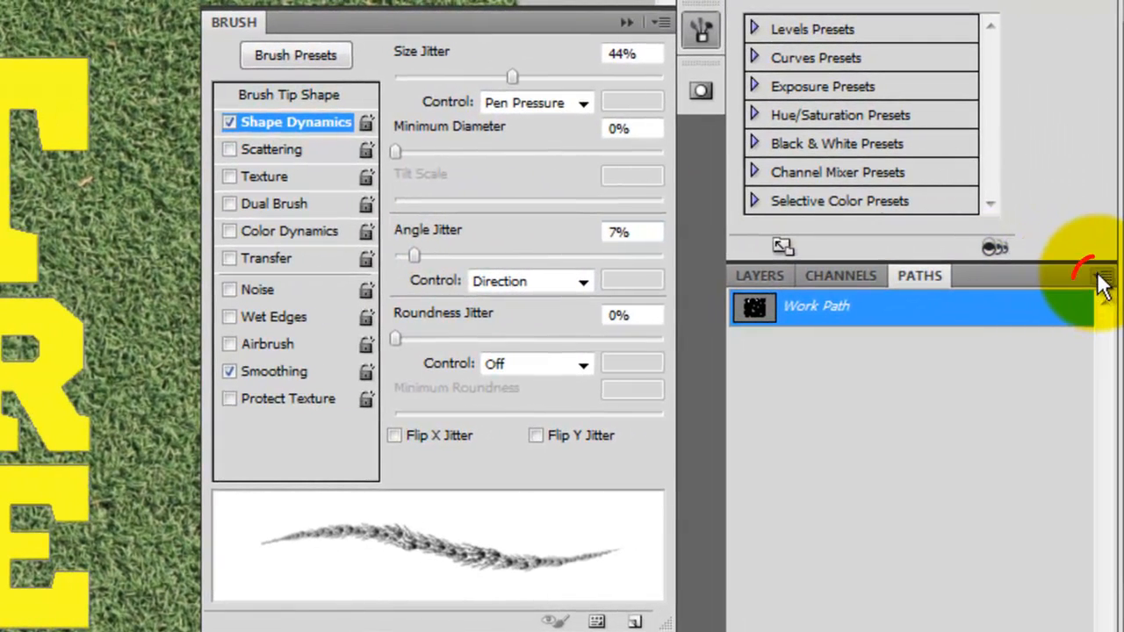
# Stroke the lettering's work path with the grass Brush tool.
pyautogui.click(1107, 275)
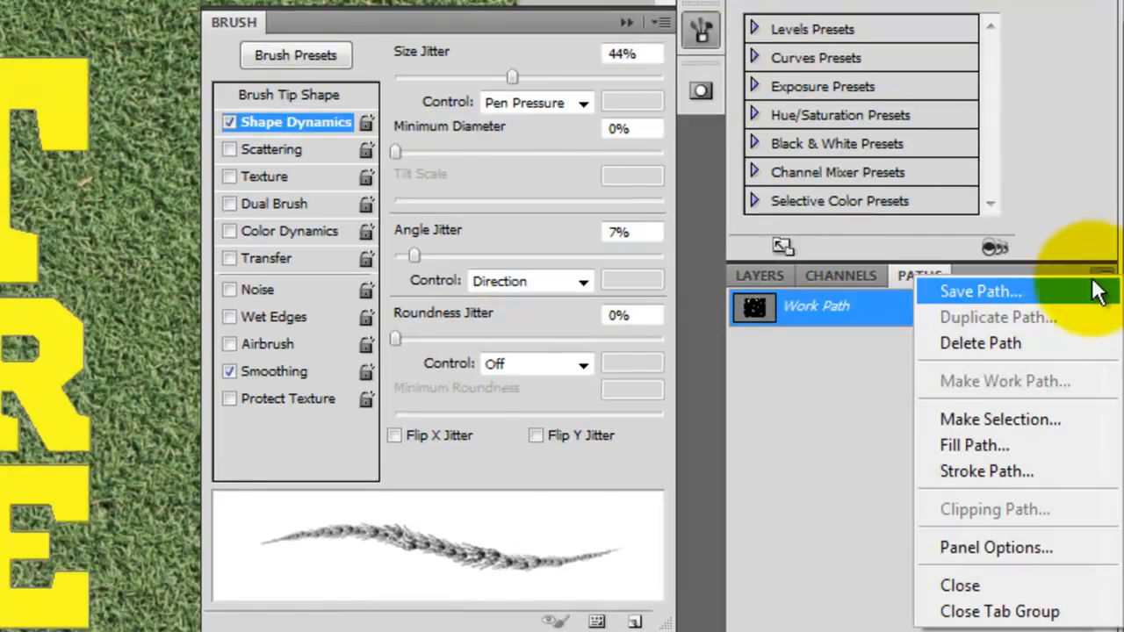
pyautogui.moveTo(991, 472)
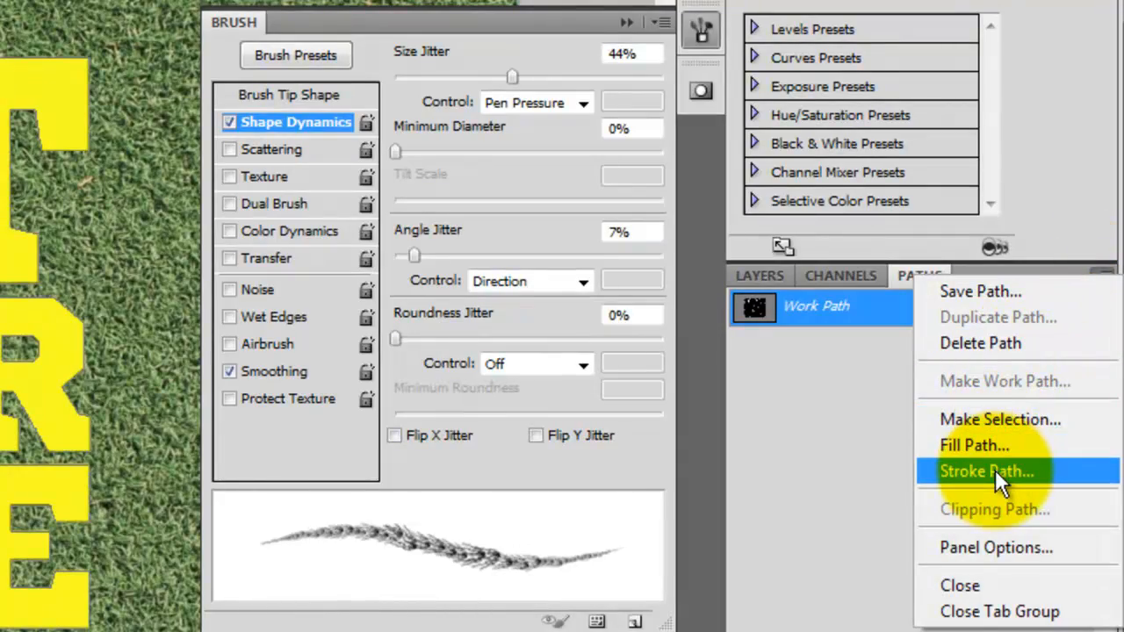
pyautogui.click(987, 470)
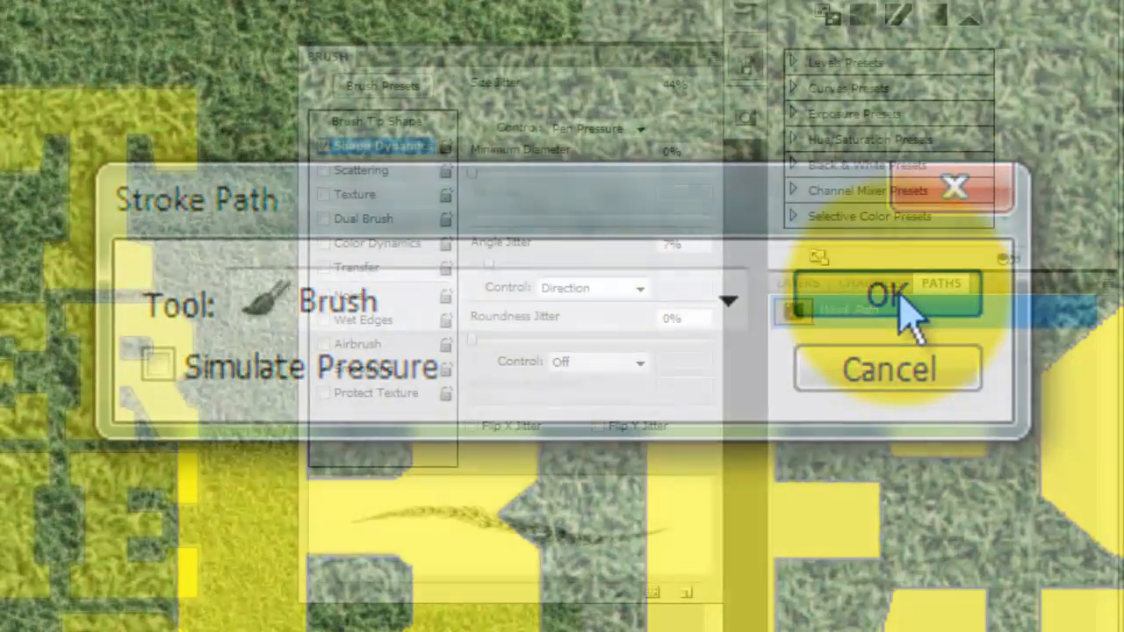
pyautogui.click(885, 295)
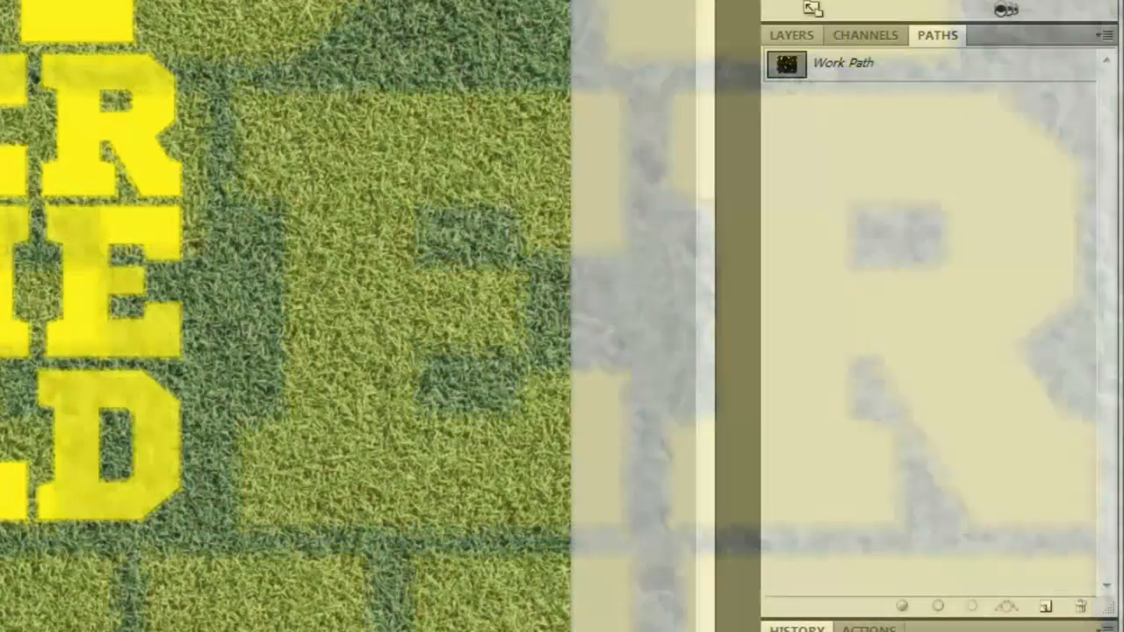
pyautogui.click(790, 36)
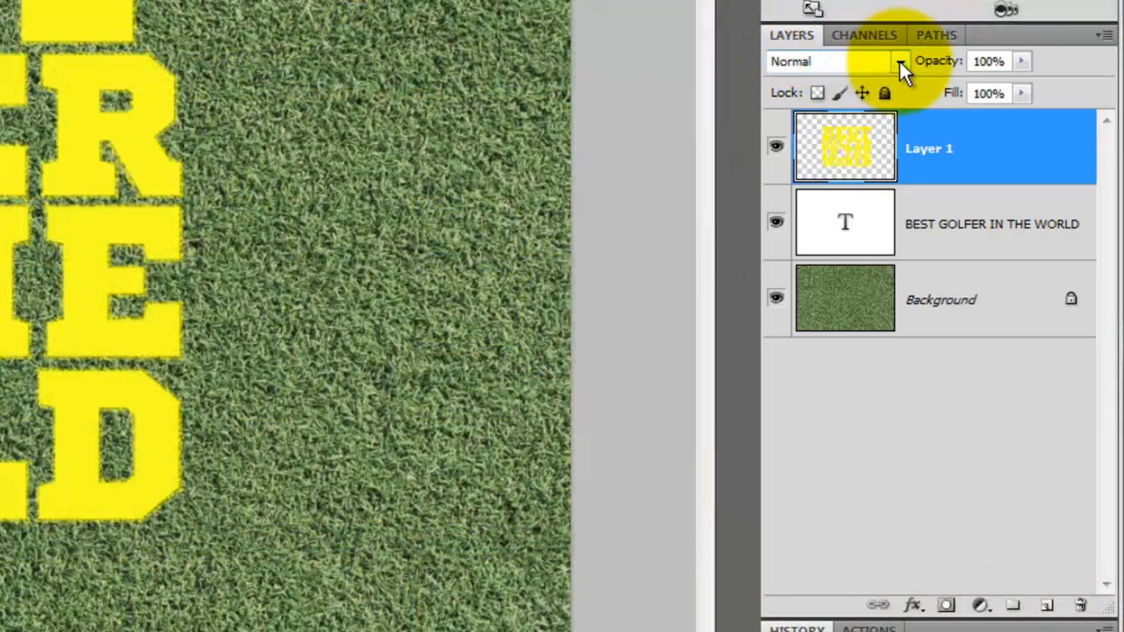
# Set Layer 1's blend mode to Soft Light.
pyautogui.click(900, 62)
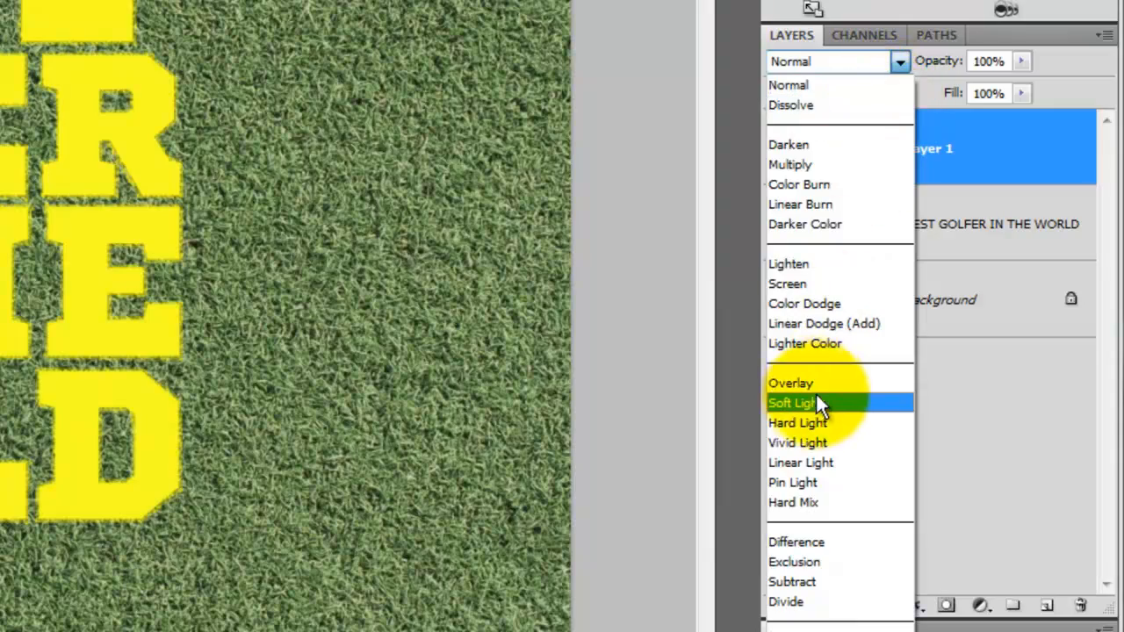
pyautogui.click(791, 402)
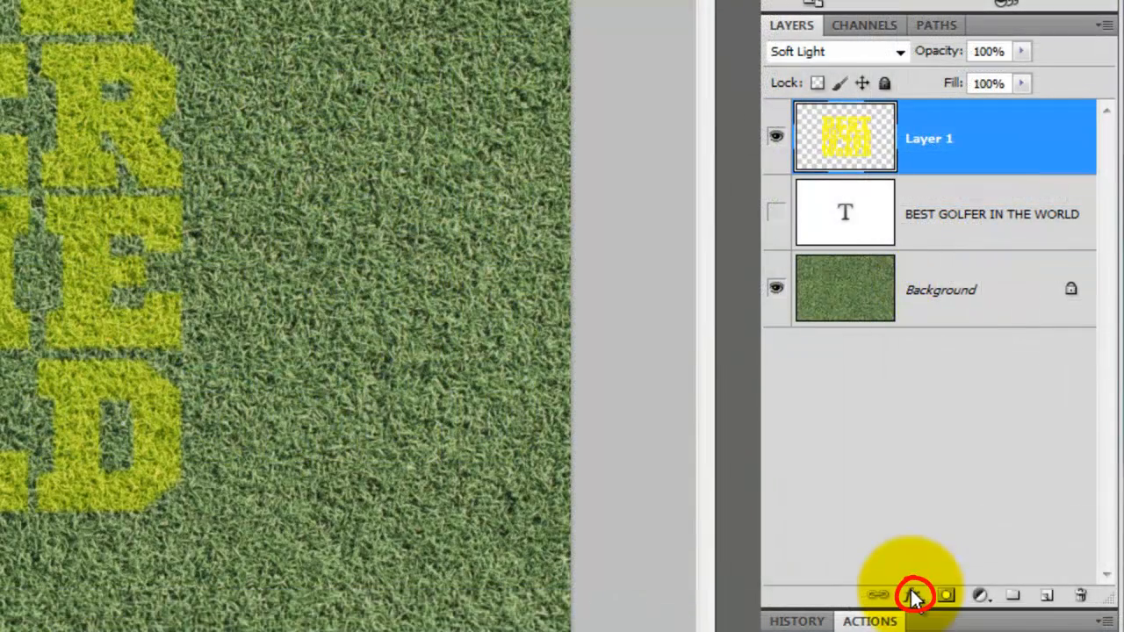
# Add a 40 px black outside Stroke effect blended as Soft Light.
pyautogui.click(914, 595)
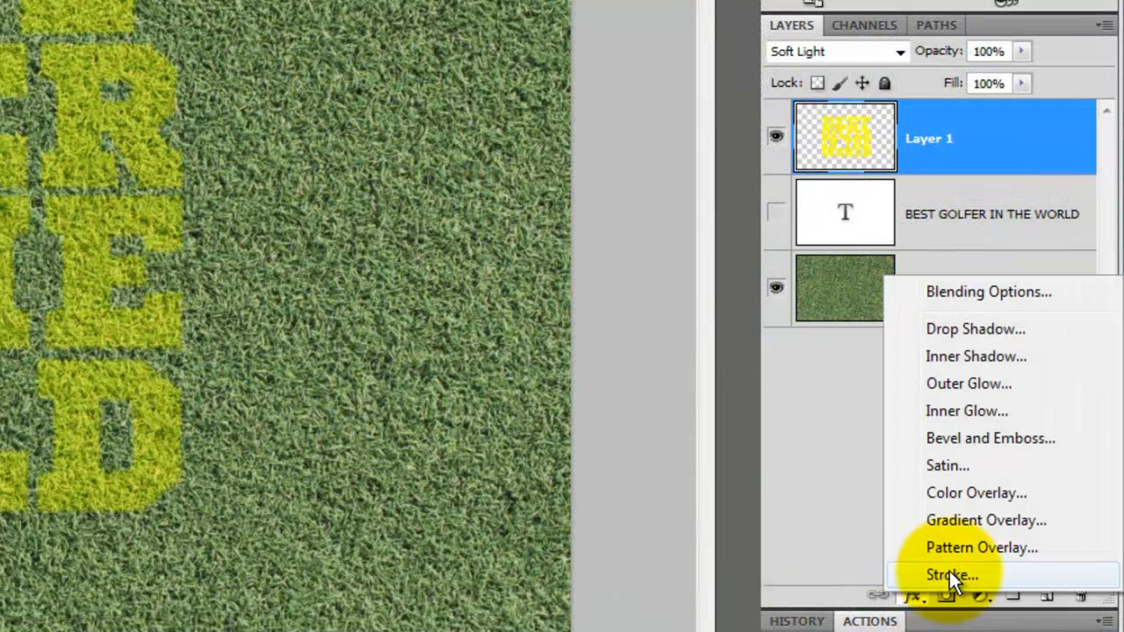
pyautogui.click(951, 572)
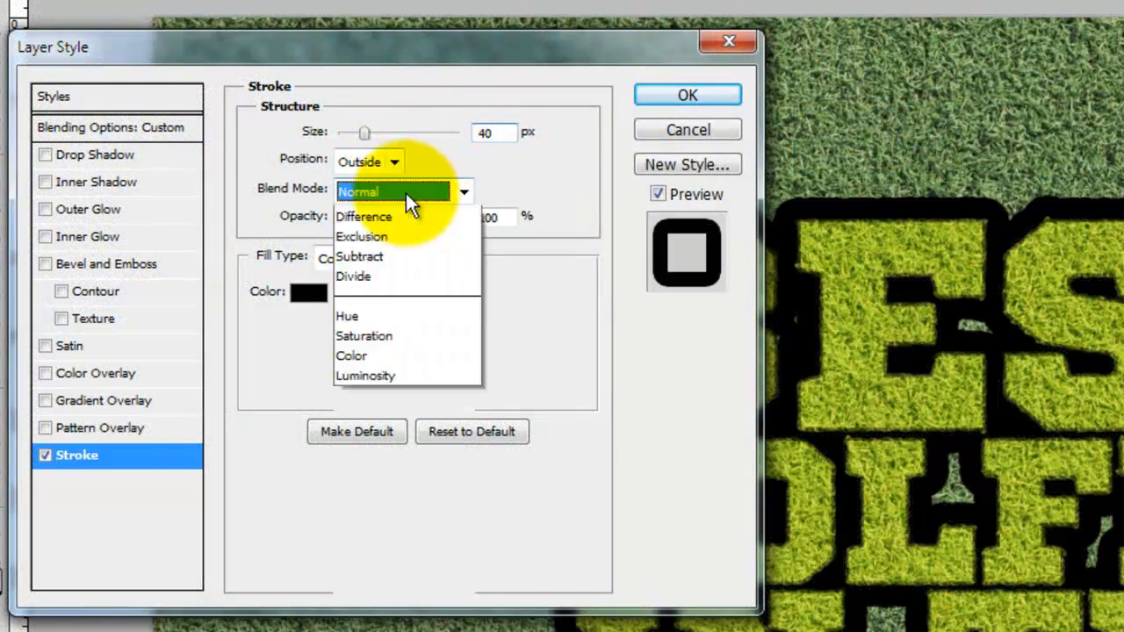
pyautogui.click(391, 191)
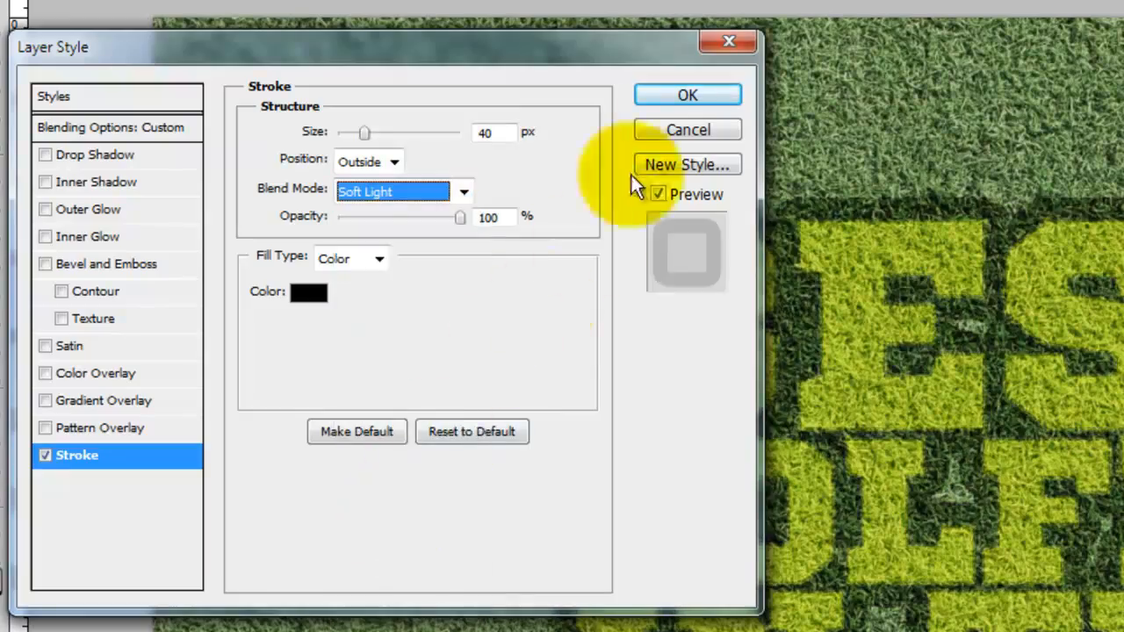
pyautogui.click(688, 94)
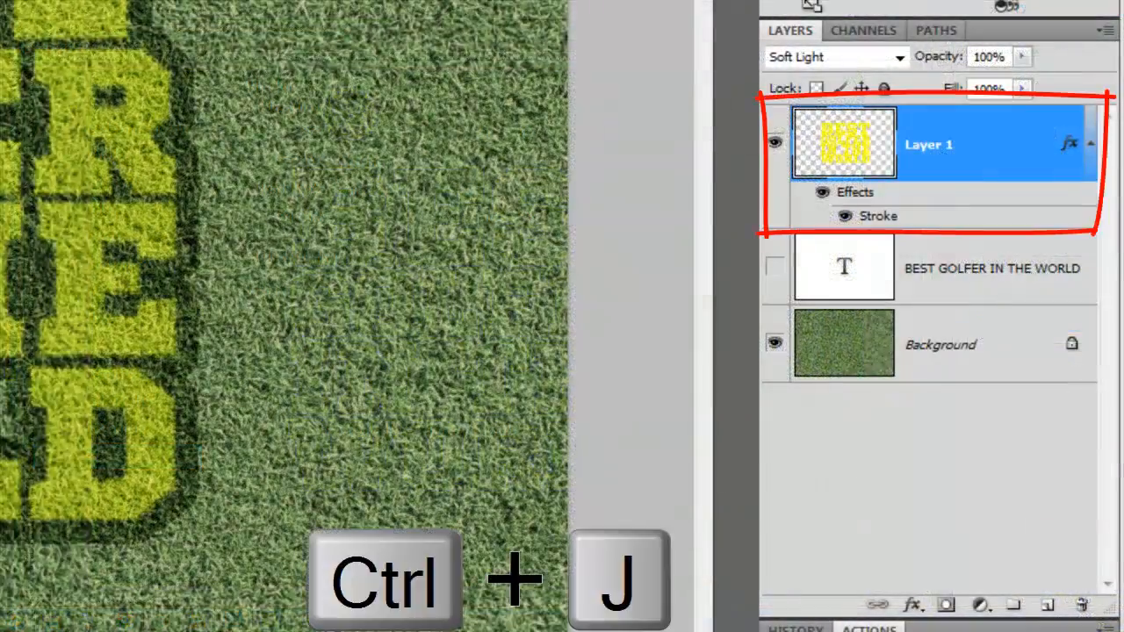
# Duplicate the lettering layer and give the copy a 12 px inside Overlay stroke coloured #00488c.
pyautogui.press('ctrl+j')
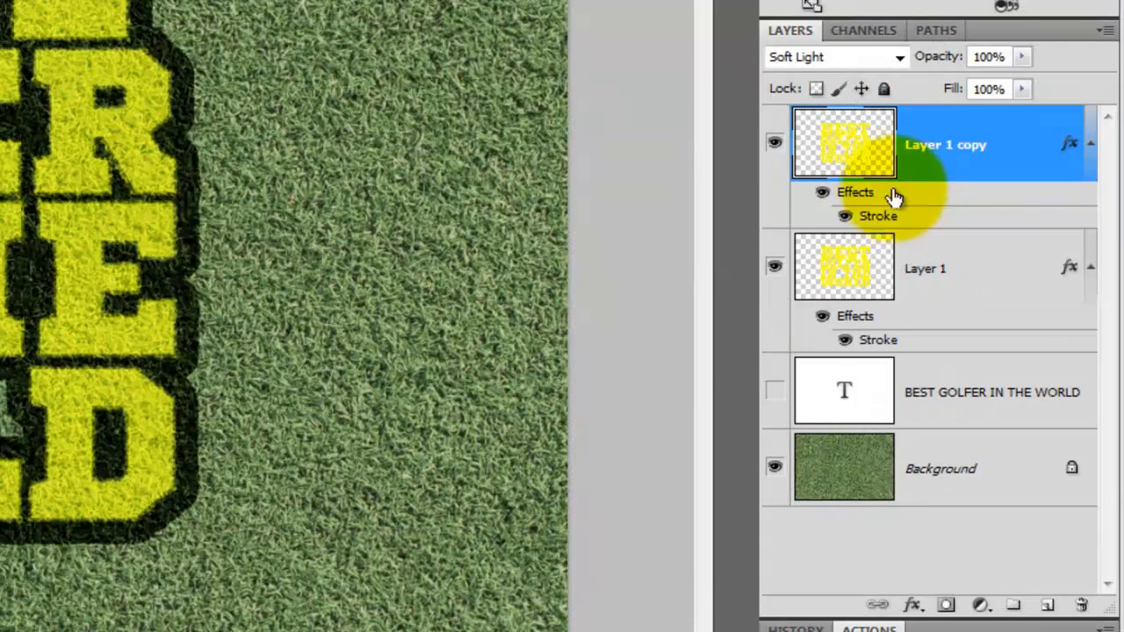
pyautogui.doubleClick(878, 216)
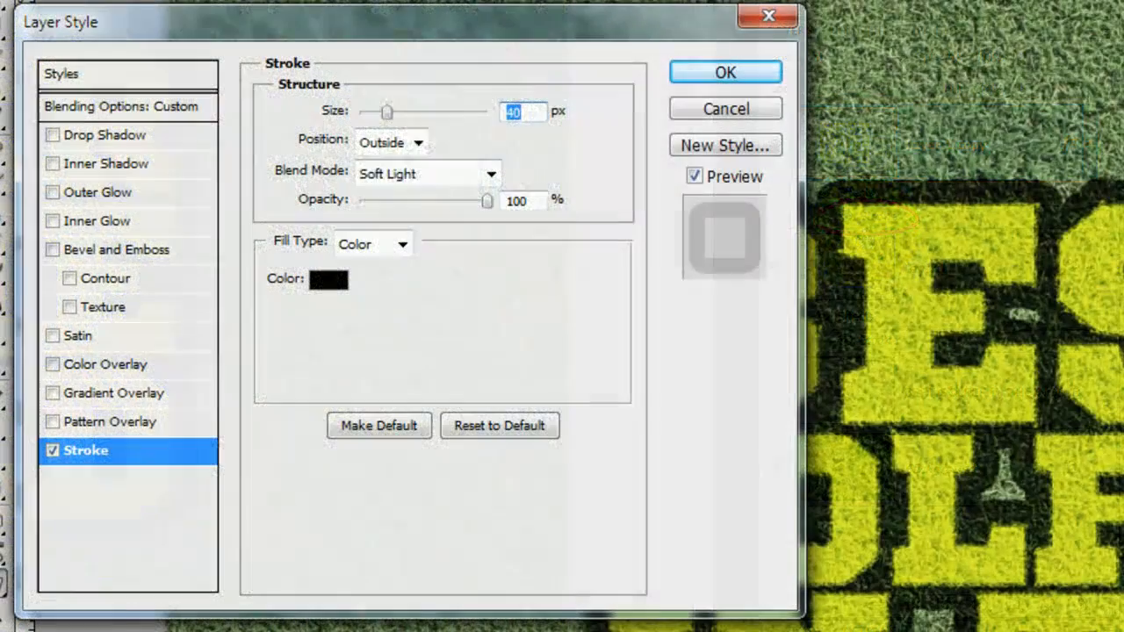
pyautogui.click(415, 142)
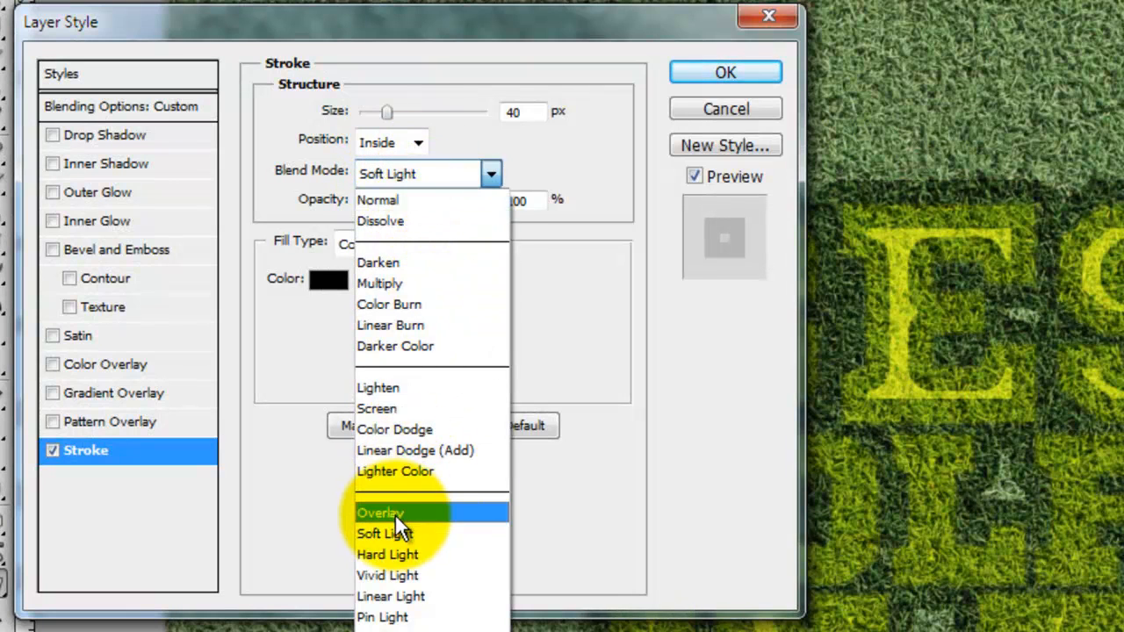
pyautogui.click(380, 513)
pyautogui.write('12')
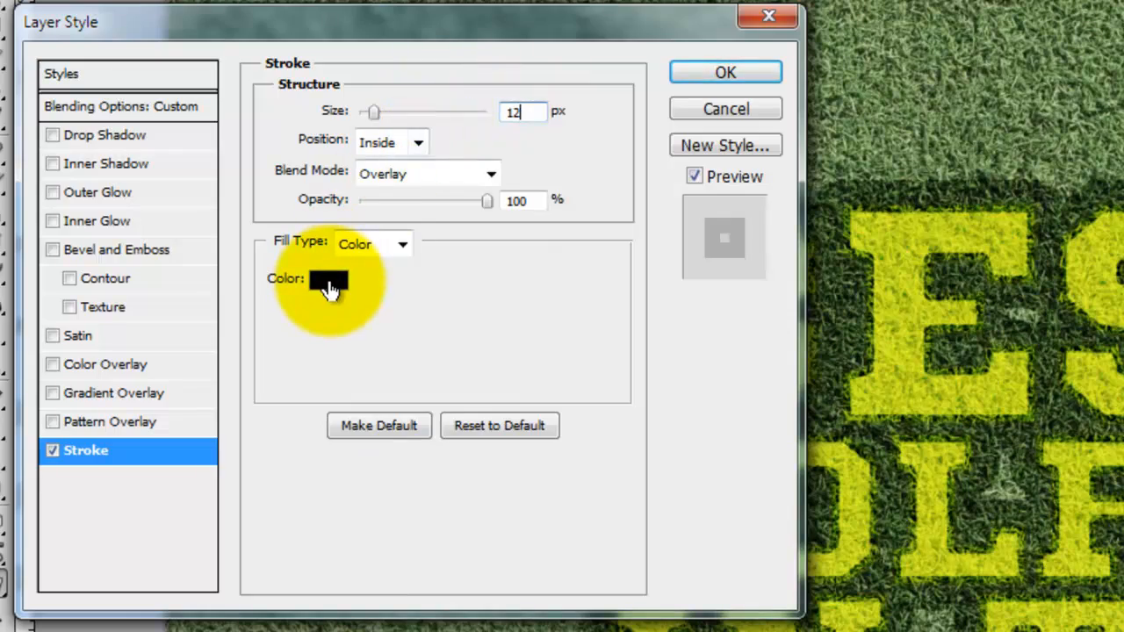
pyautogui.click(340, 281)
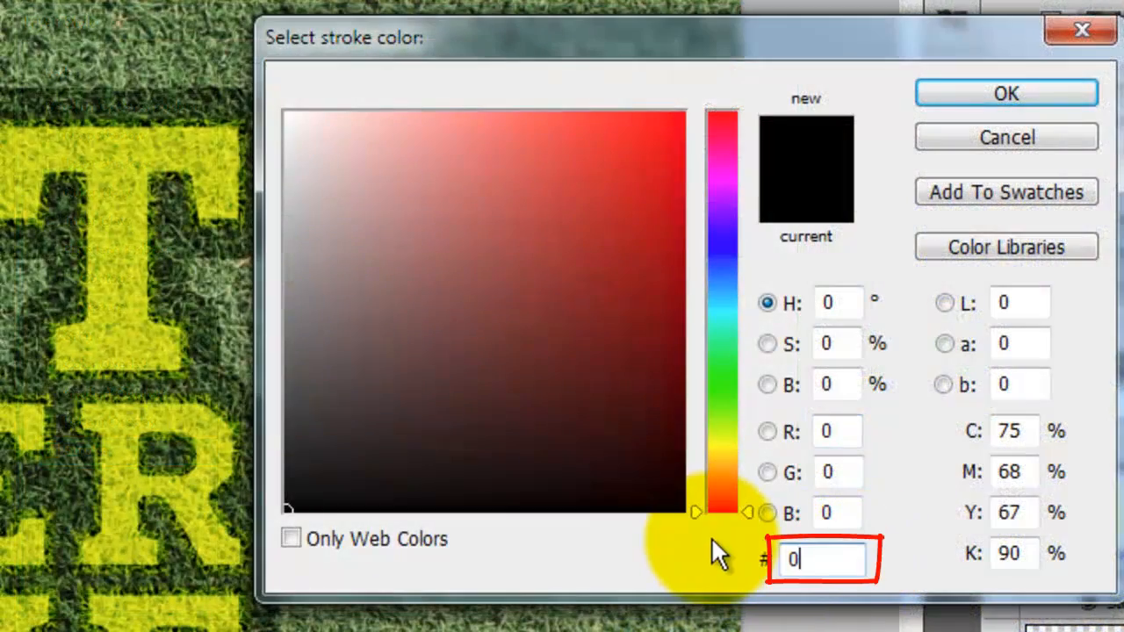
pyautogui.write('00488c')
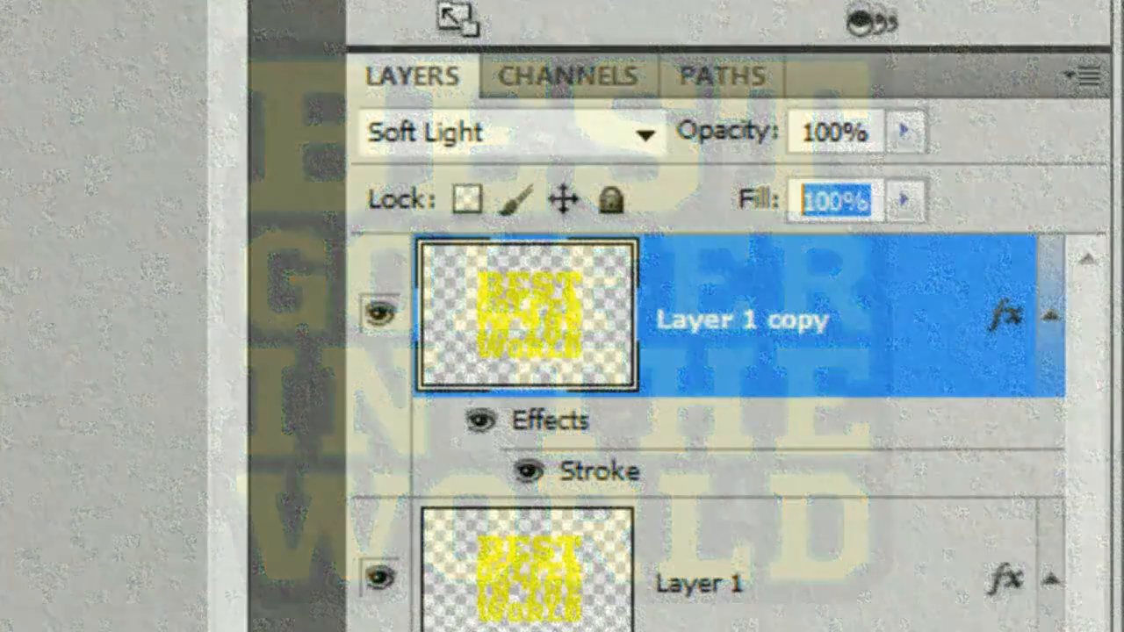
# Set Layer 1 copy's fill to 60% and stamp visible layers into Layer 2.
pyautogui.write('60')
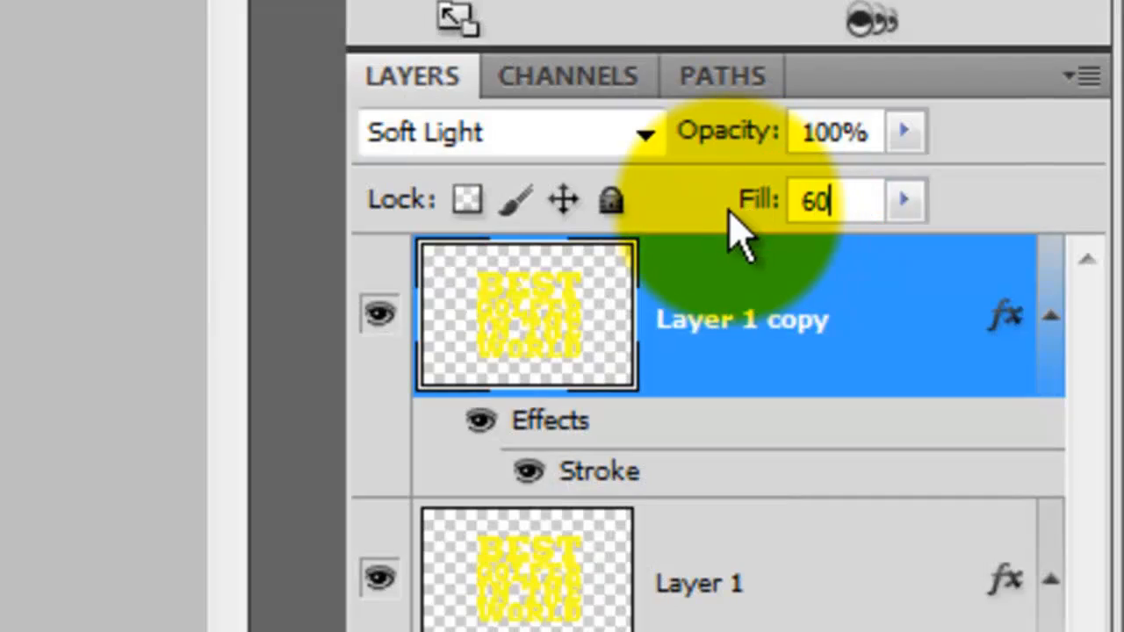
pyautogui.press('Ctrl+Shift+Alt+E')
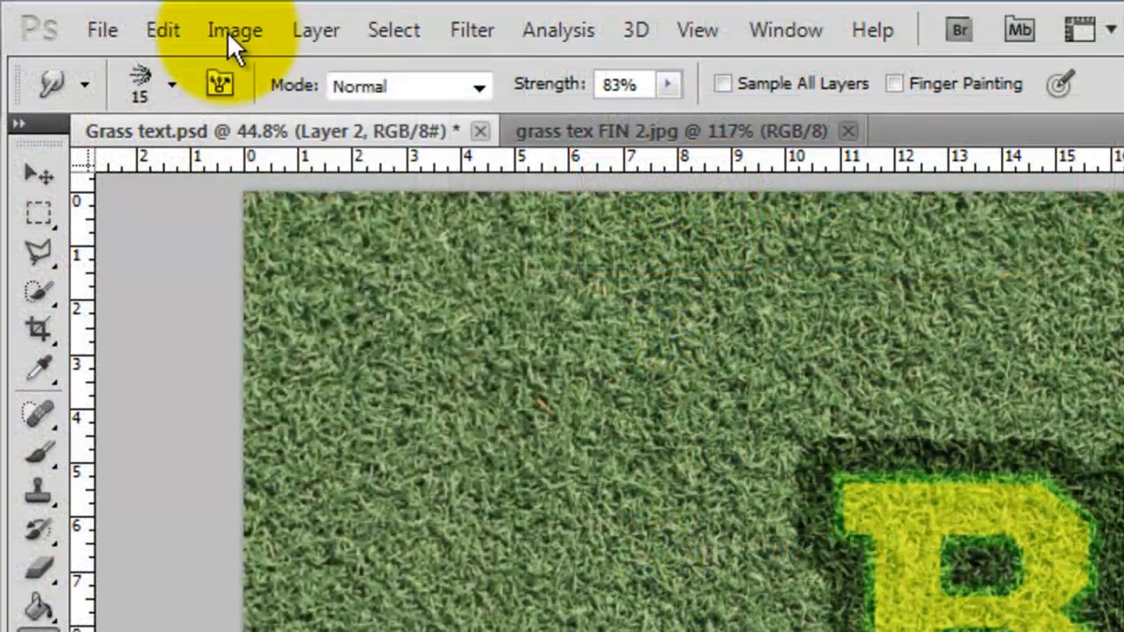
# Resize the canvas to 60% width and height in percent, accepting the clipping.
pyautogui.click(235, 29)
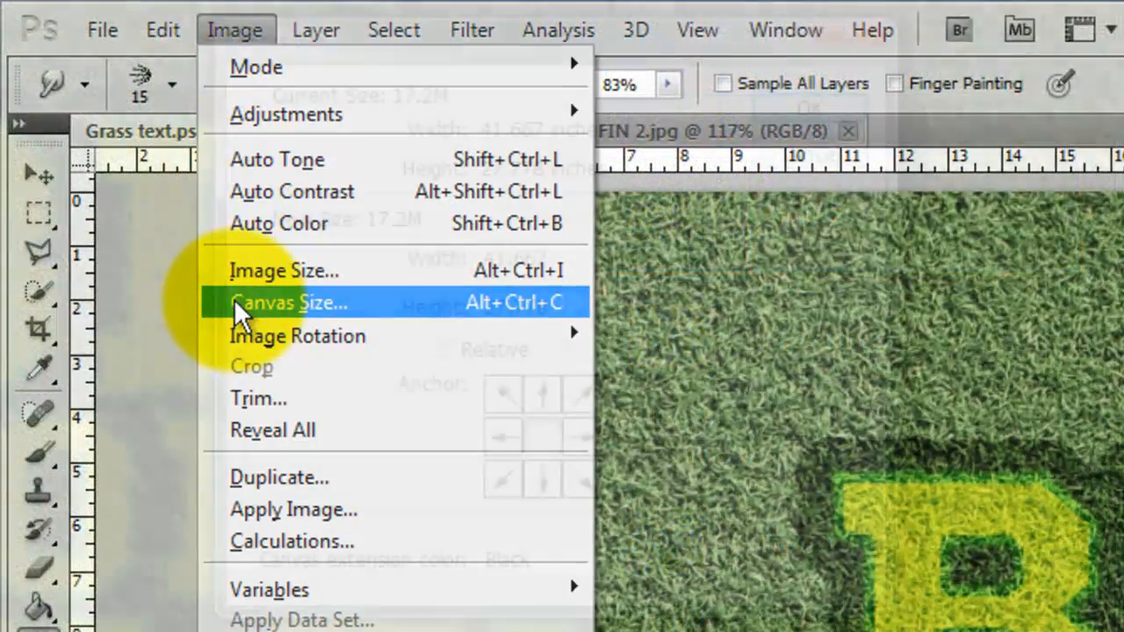
pyautogui.click(289, 302)
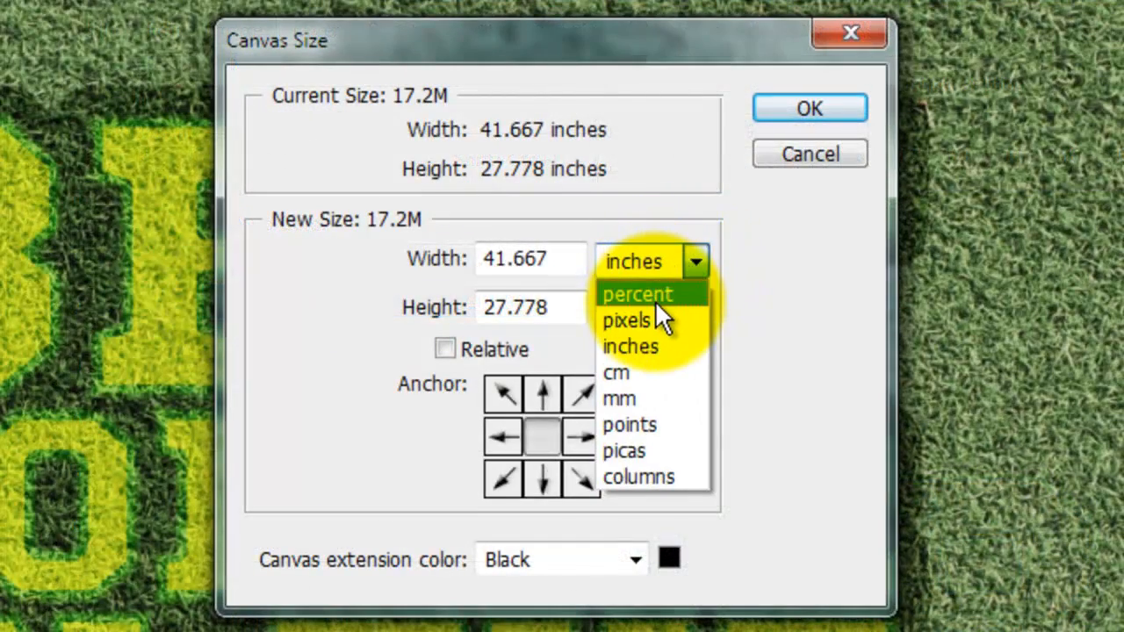
pyautogui.click(638, 294)
pyautogui.write('60')
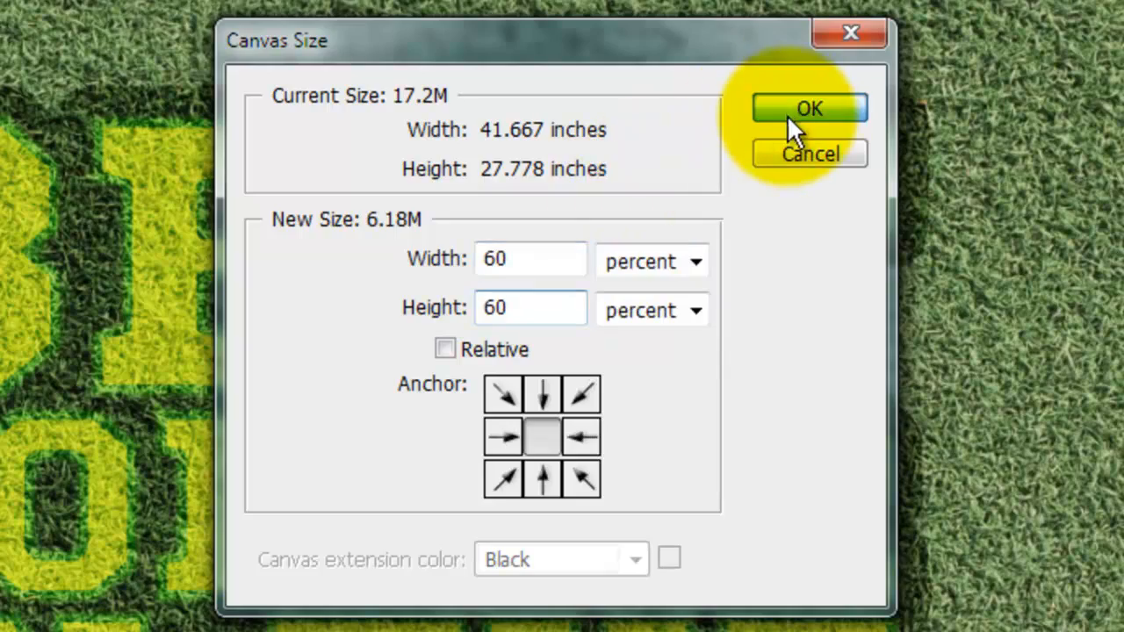
pyautogui.click(810, 108)
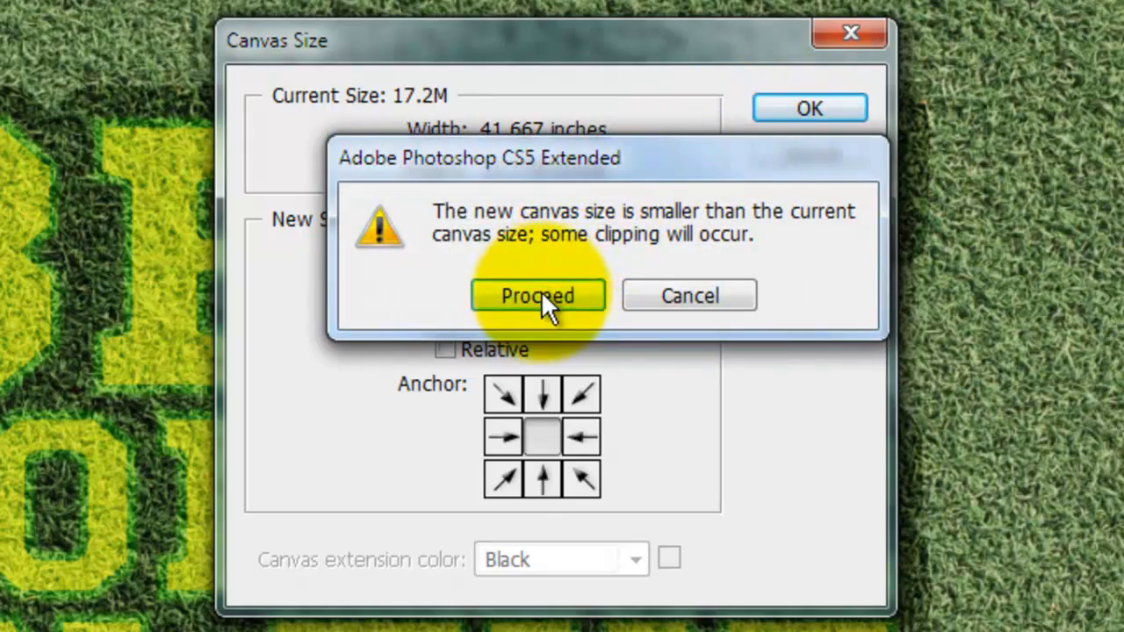
pyautogui.click(538, 295)
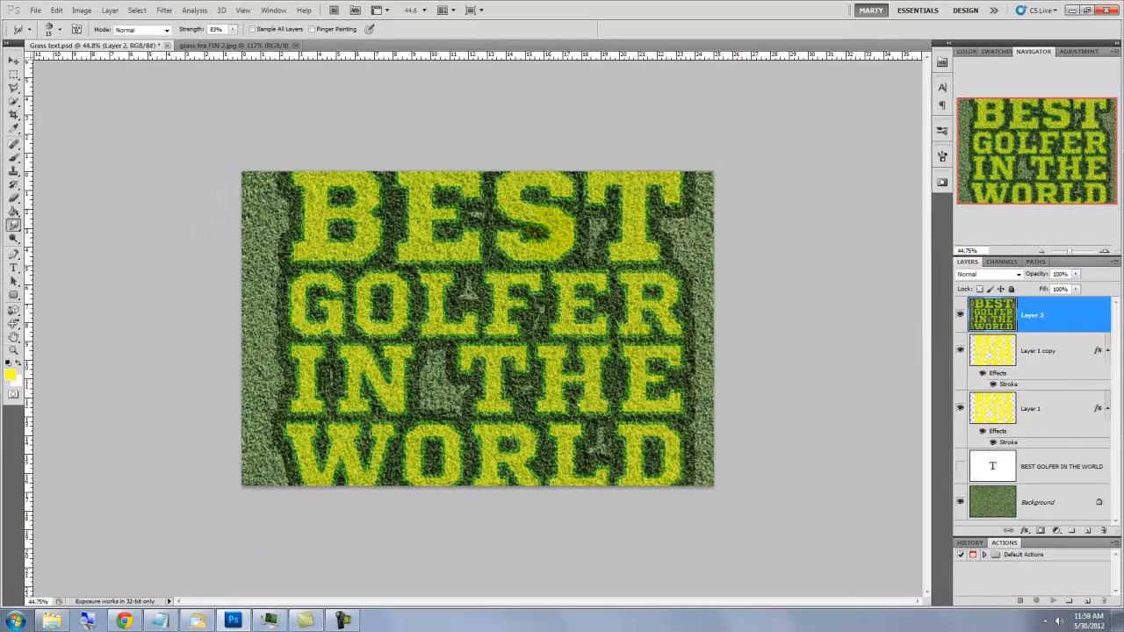
# Apply a Perspective transform to Layer 2's merged lettering, widening it toward the bottom.
pyautogui.press('ctrl+t')
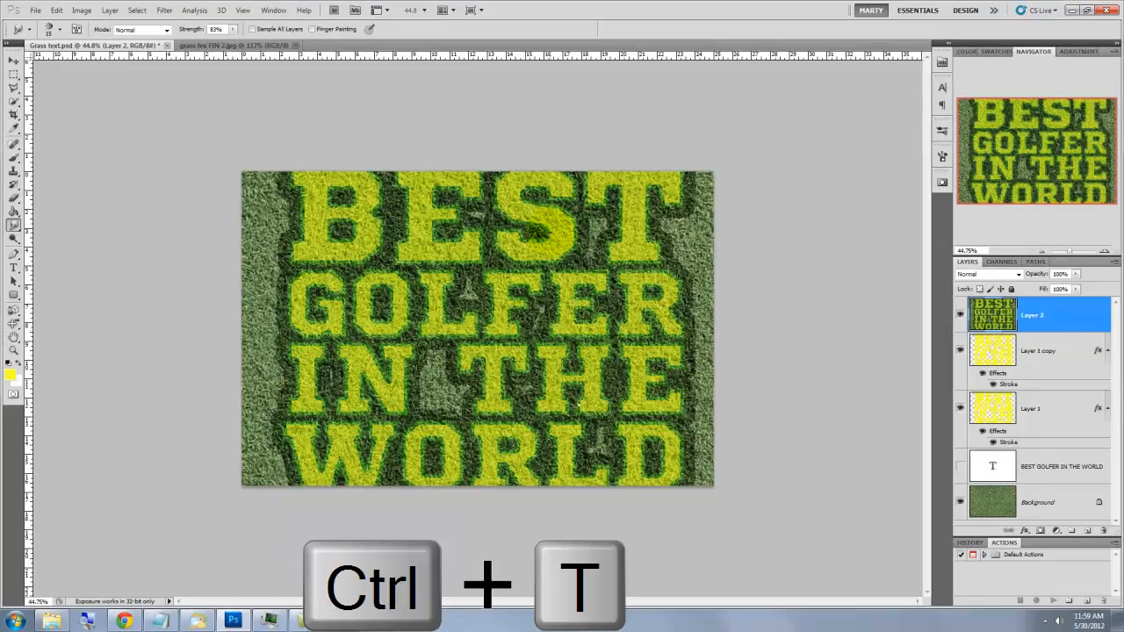
pyautogui.press('ctrl+t')
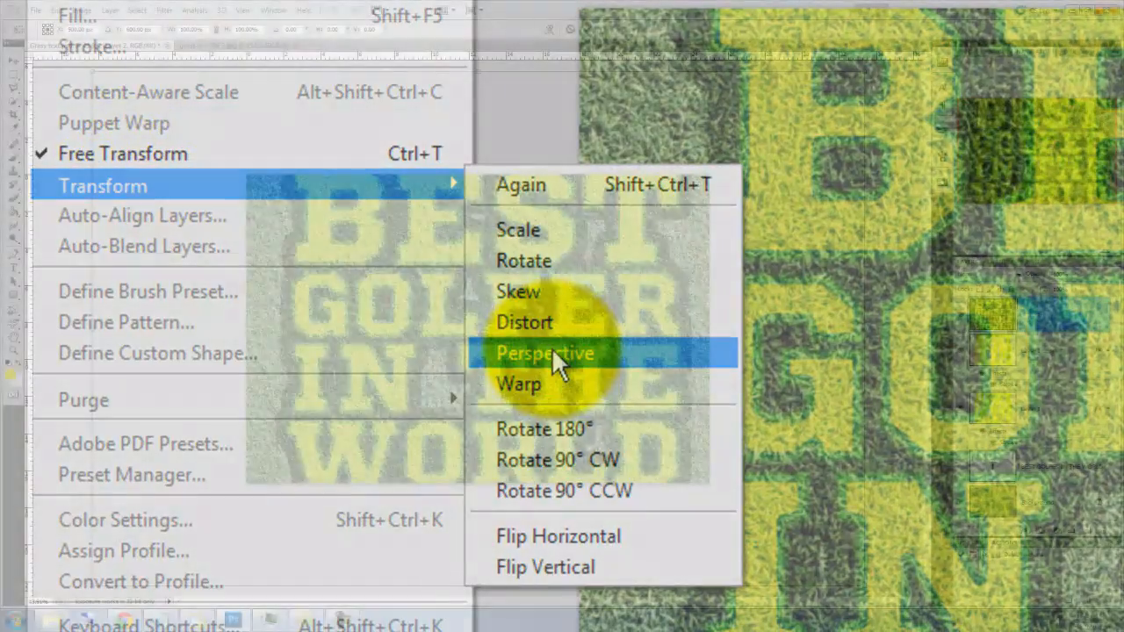
pyautogui.click(544, 354)
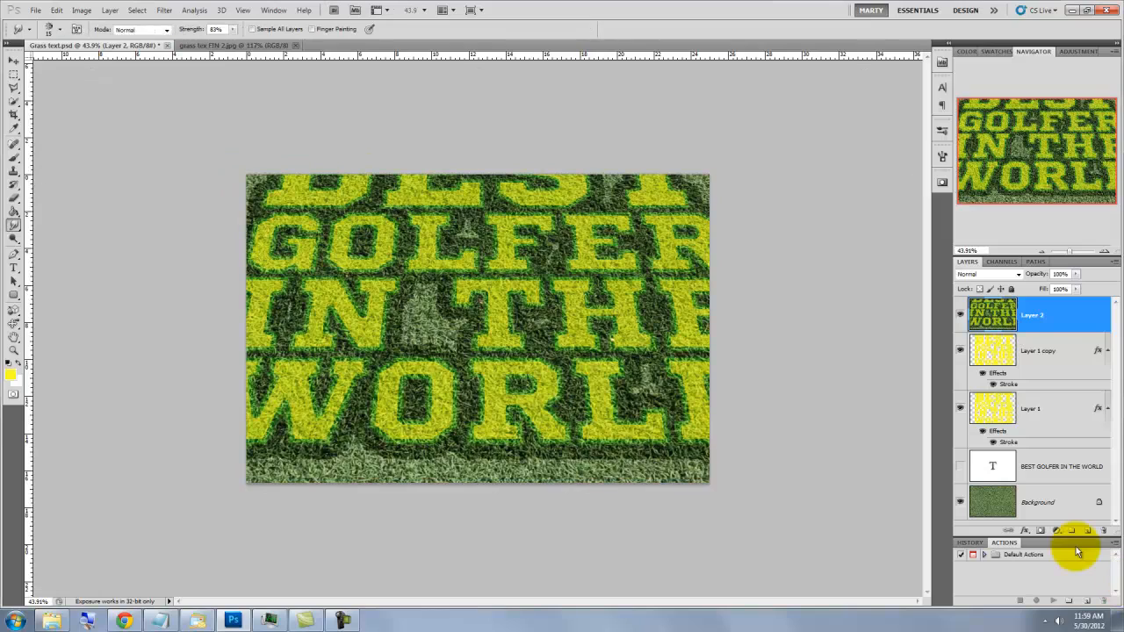
# Scale Layer 2 down to about 69% from a corner handle.
pyautogui.press('ctrl+t')
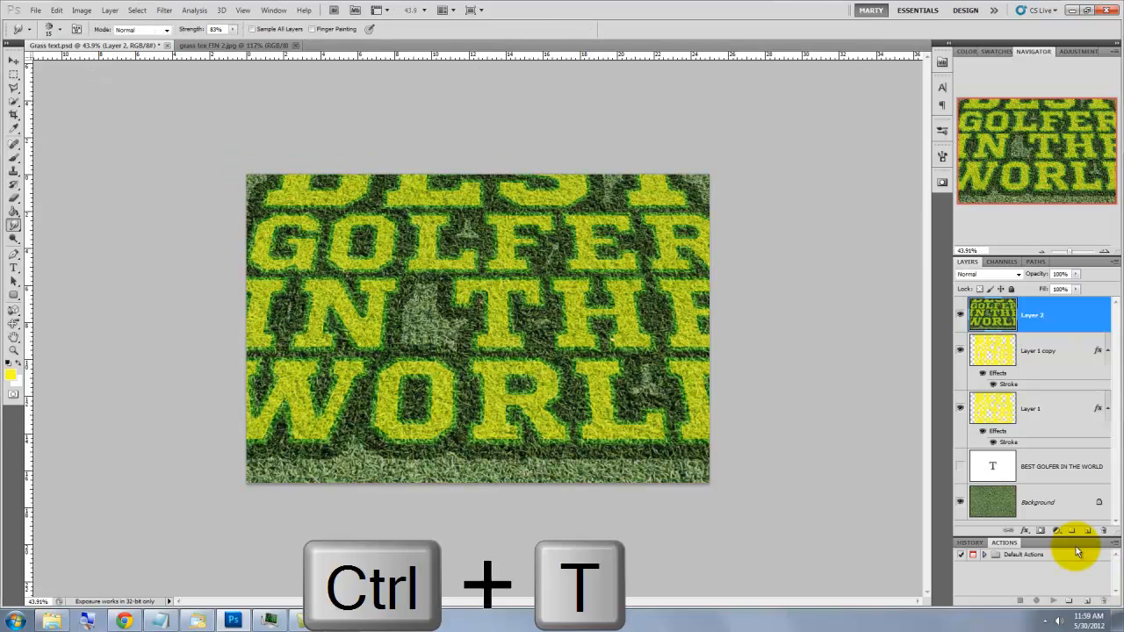
pyautogui.press('ctrl+t')
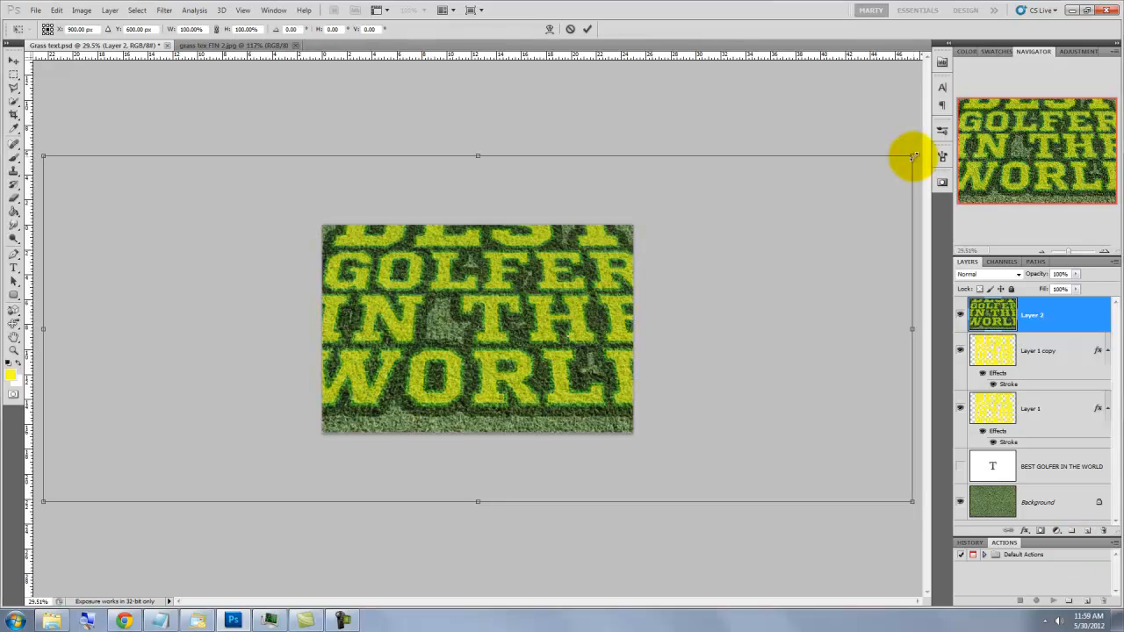
pyautogui.moveTo(911, 156); pyautogui.dragTo(779, 208)
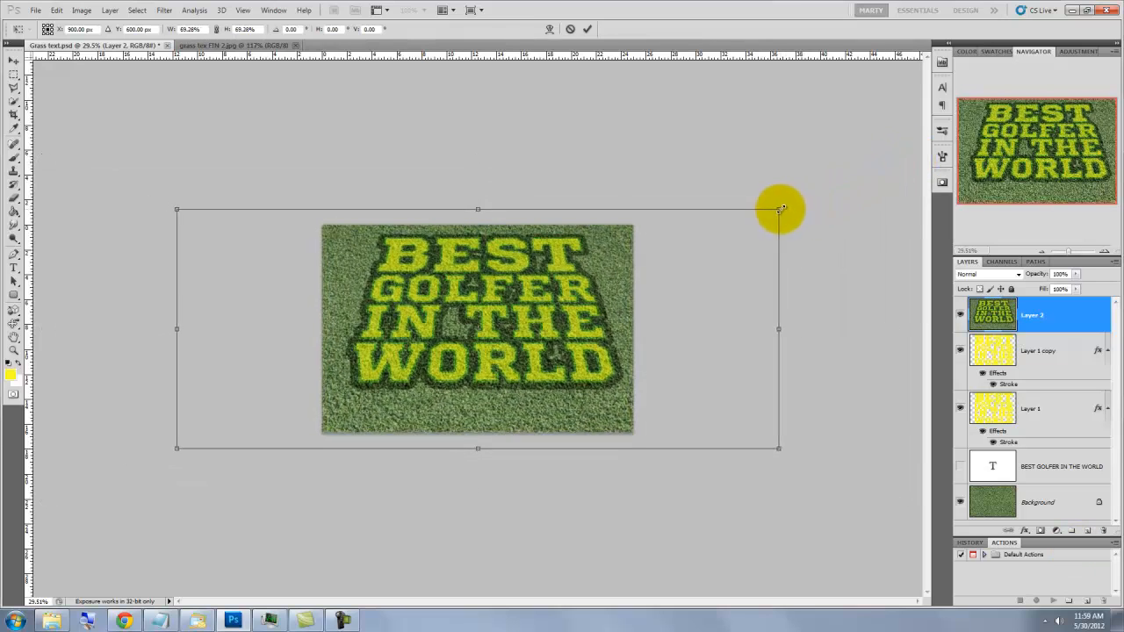
pyautogui.moveTo(780, 209); pyautogui.dragTo(772, 222)
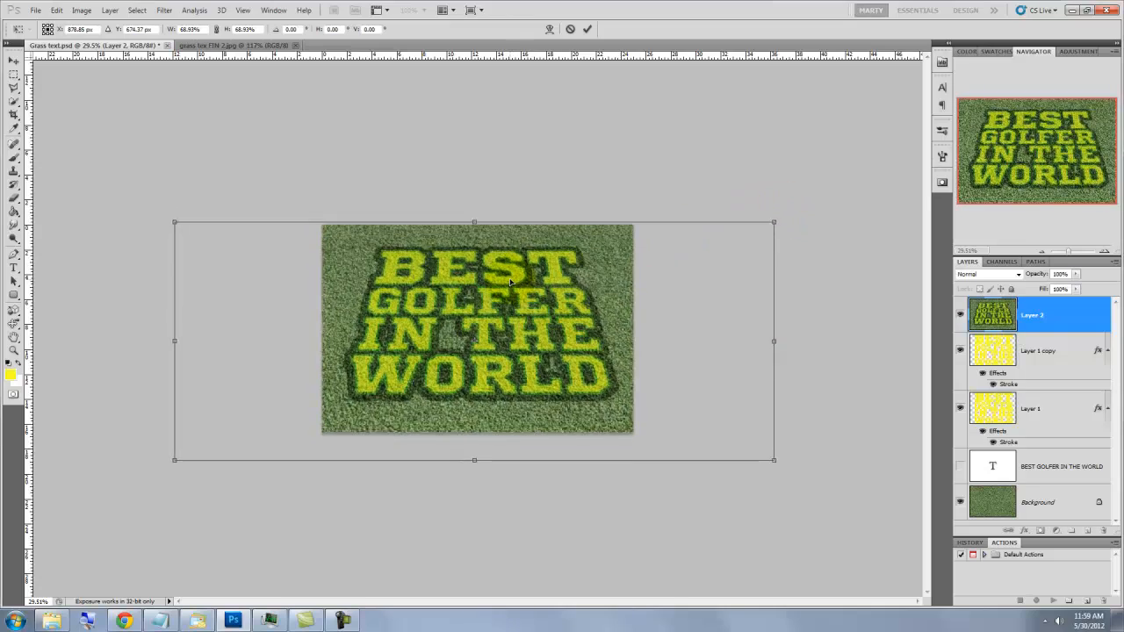